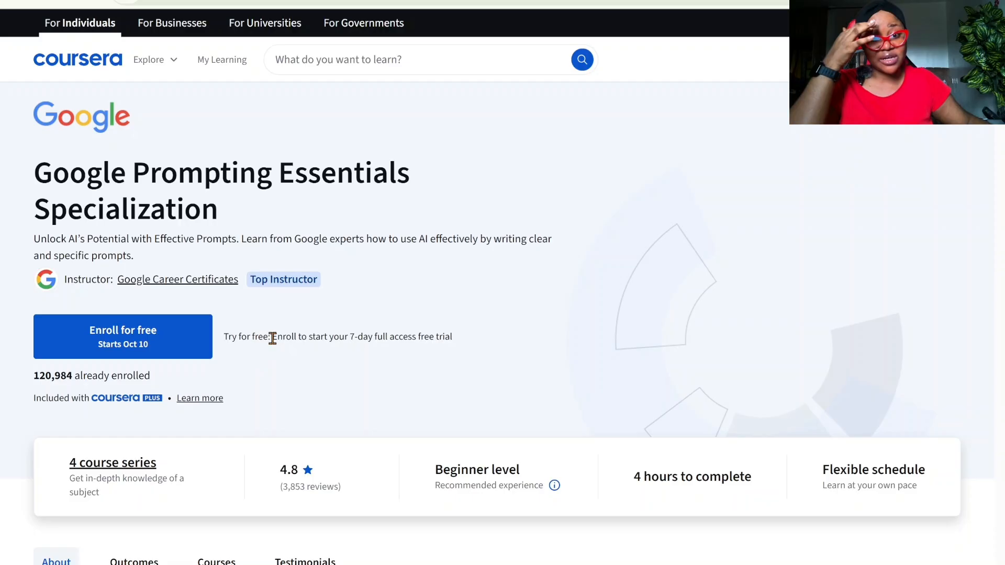
mouse_move(266, 344)
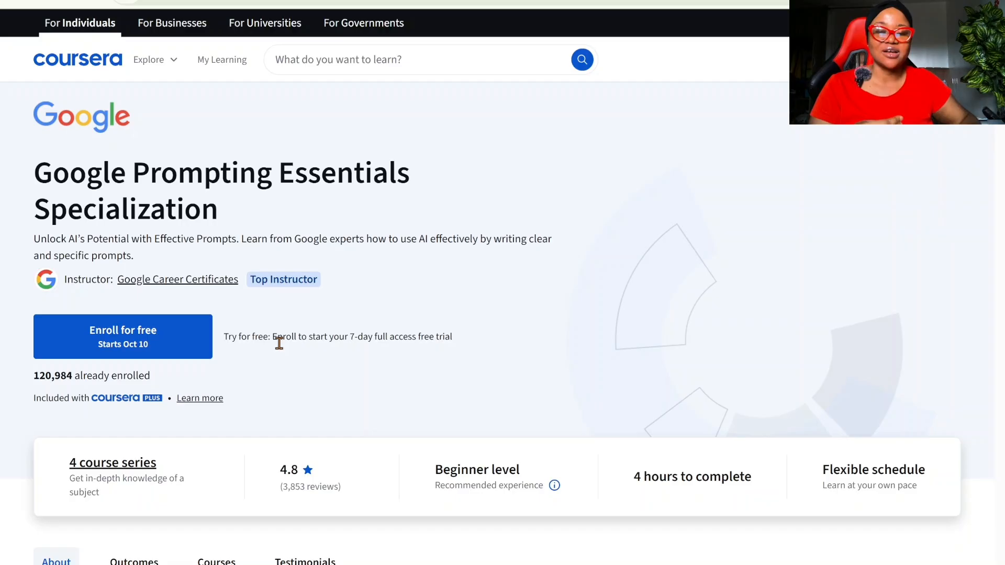
mouse_move(305, 323)
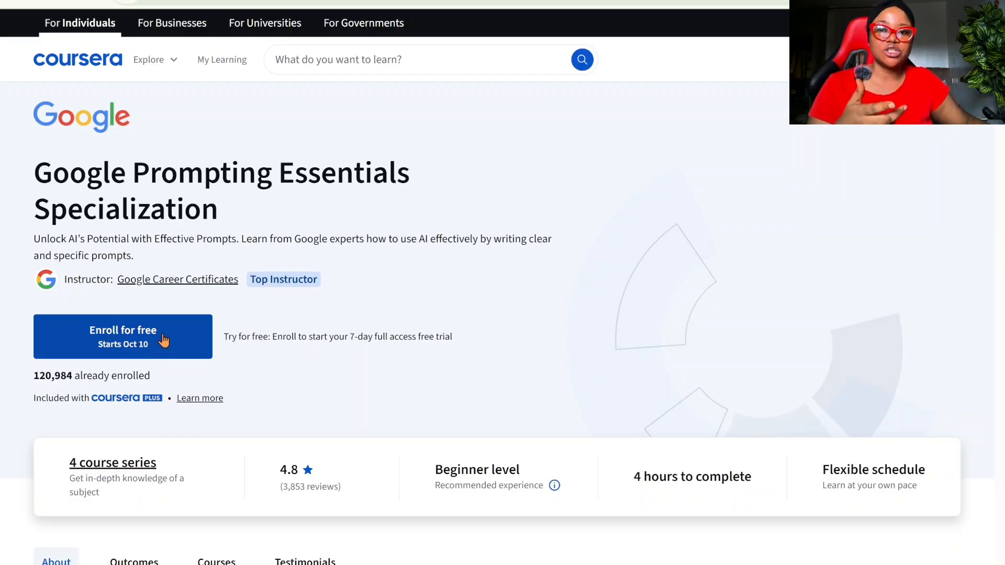
mouse_move(301, 225)
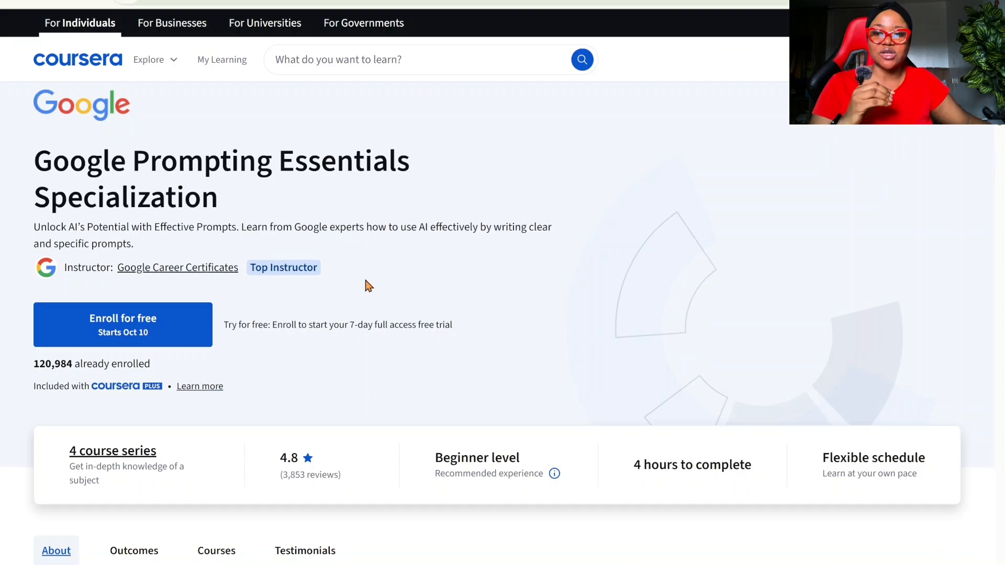
- Expand 'Course details' for Start Writing Prompts like a Pro and browse the four-course list
scroll(down, 3)
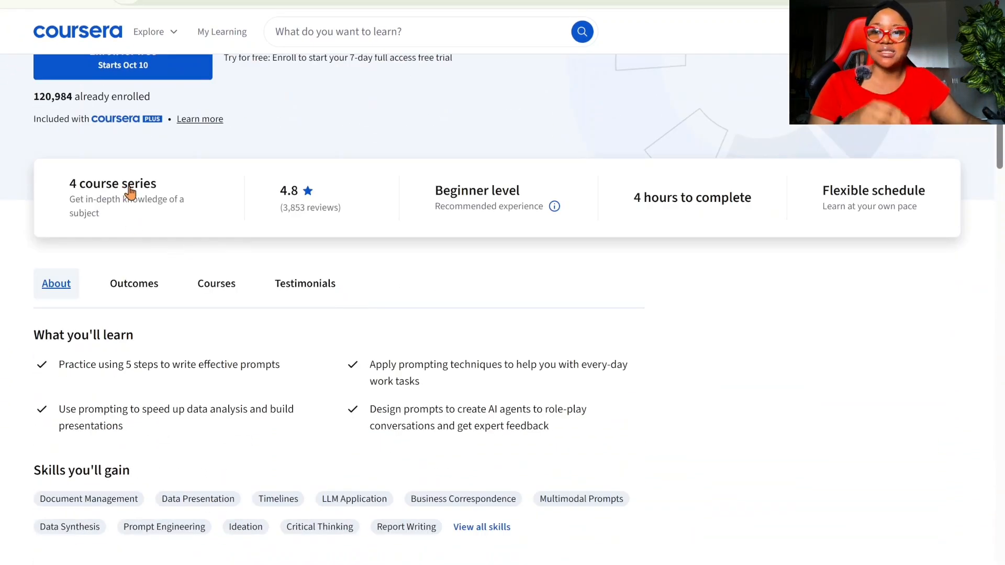
click(215, 283)
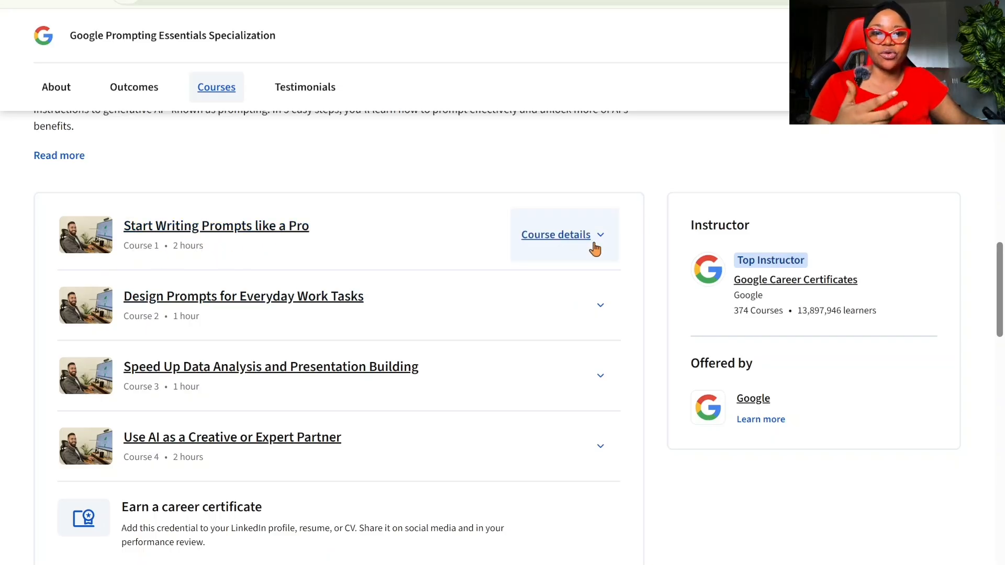
click(562, 234)
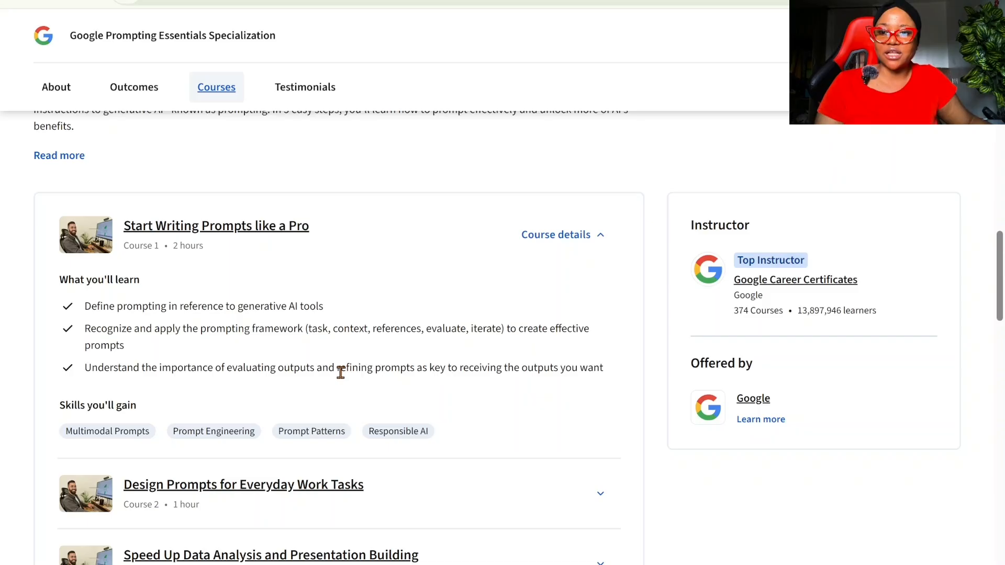
scroll(down, 3)
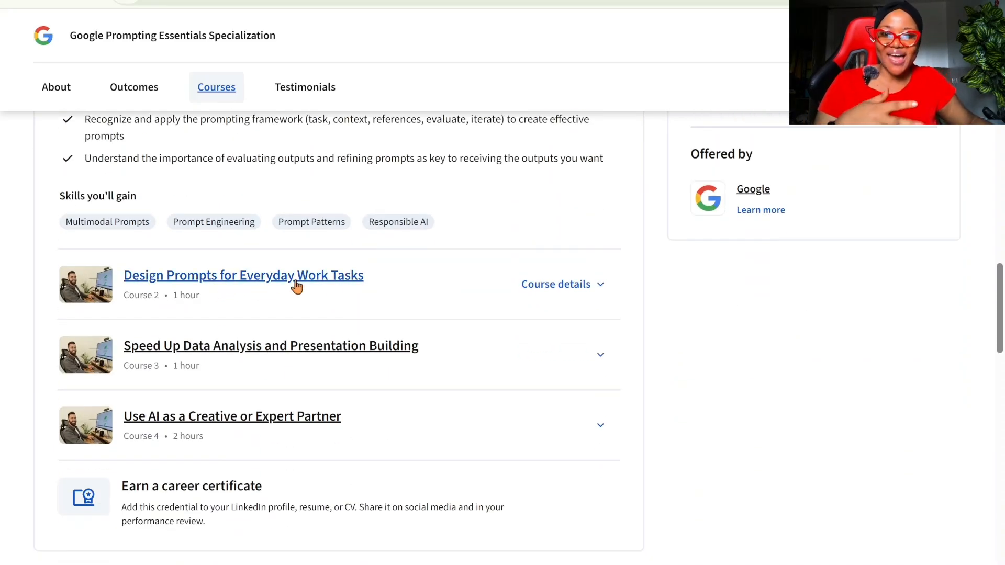
scroll(down, 3)
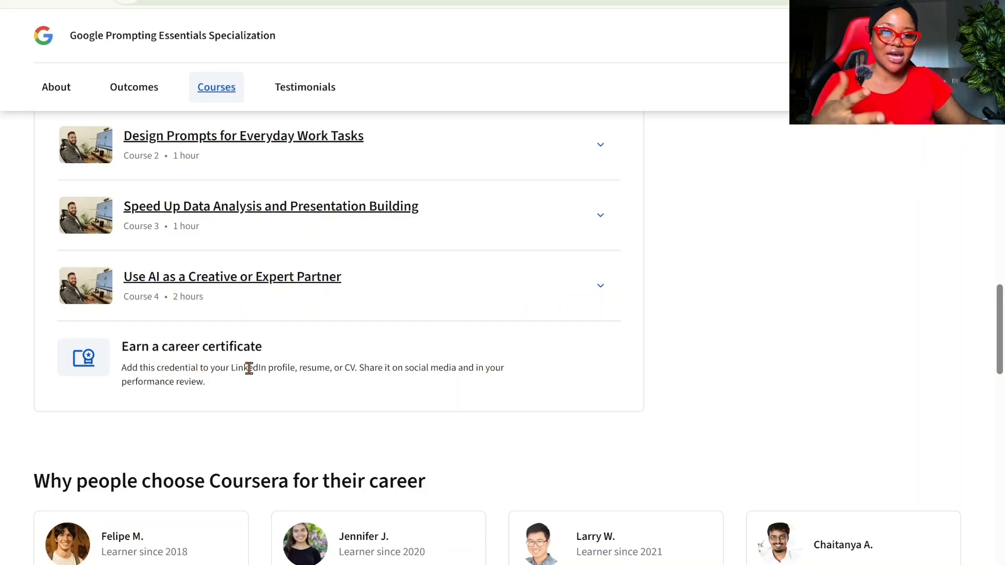
- Bring the FAQ section and the 'Financial aid available' note into view
scroll(down, 3)
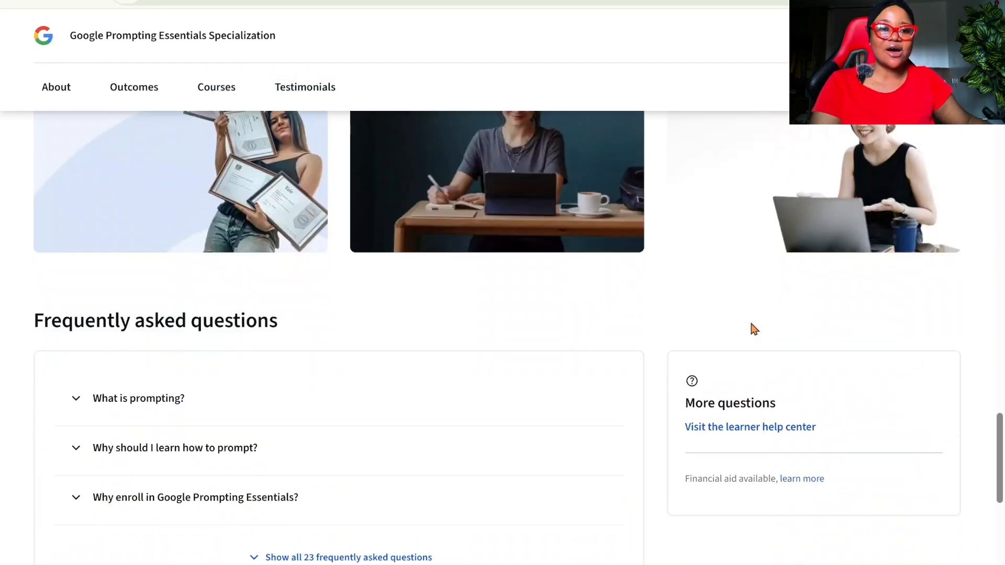
scroll(down, 3)
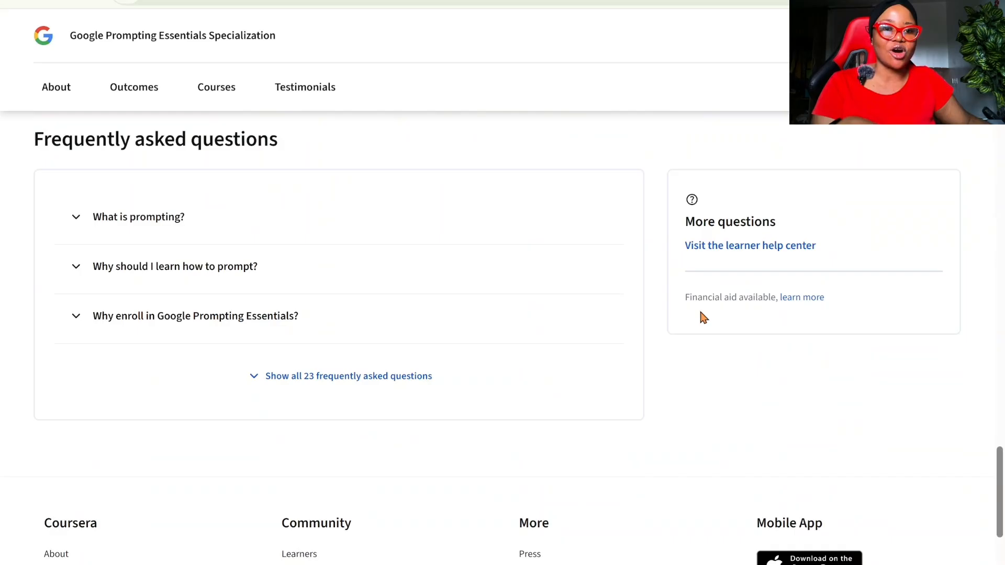
scroll(down, 3)
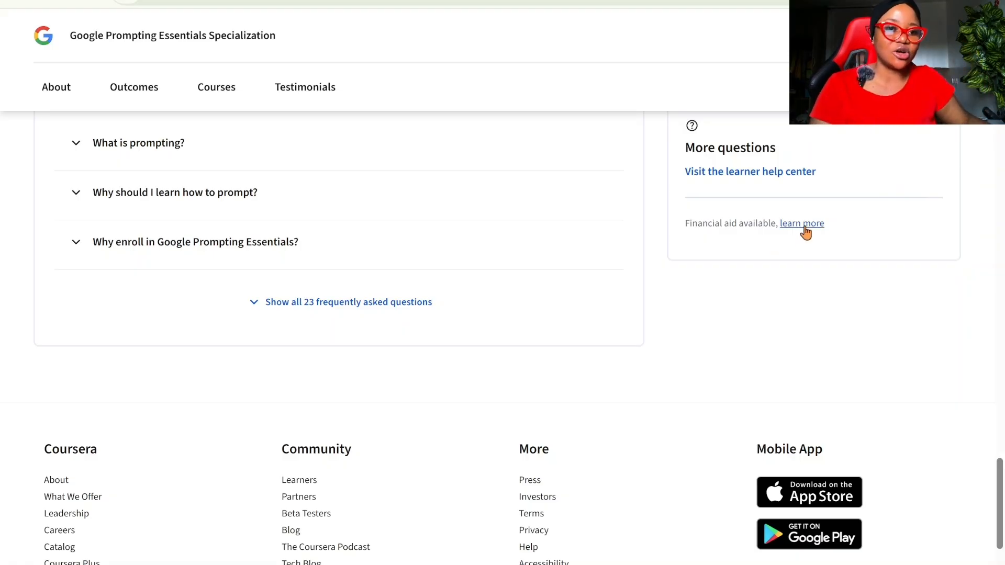
- Begin a financial aid request with Course 1, Start Writing Prompts like a Pro, selected
click(802, 223)
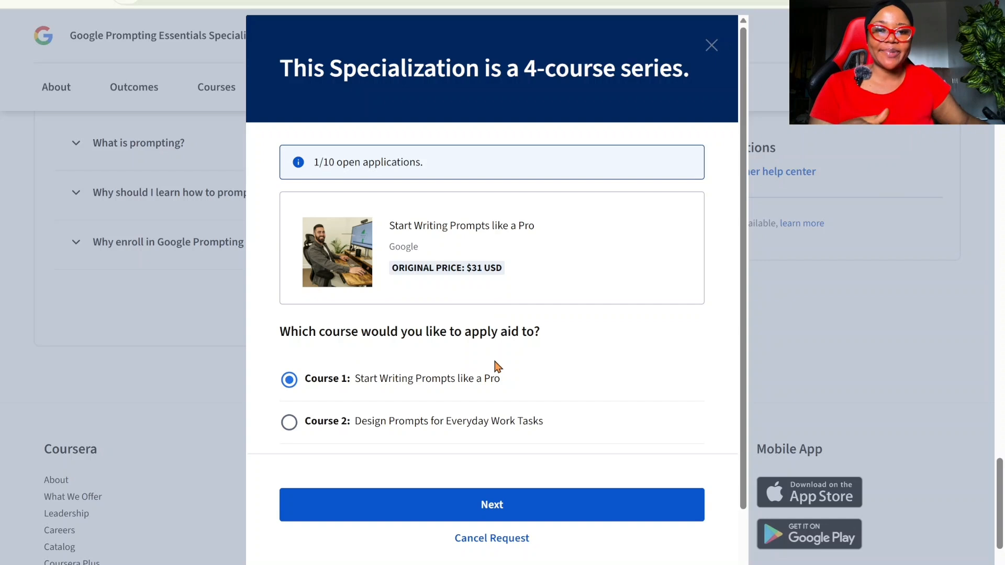
scroll(down, 3)
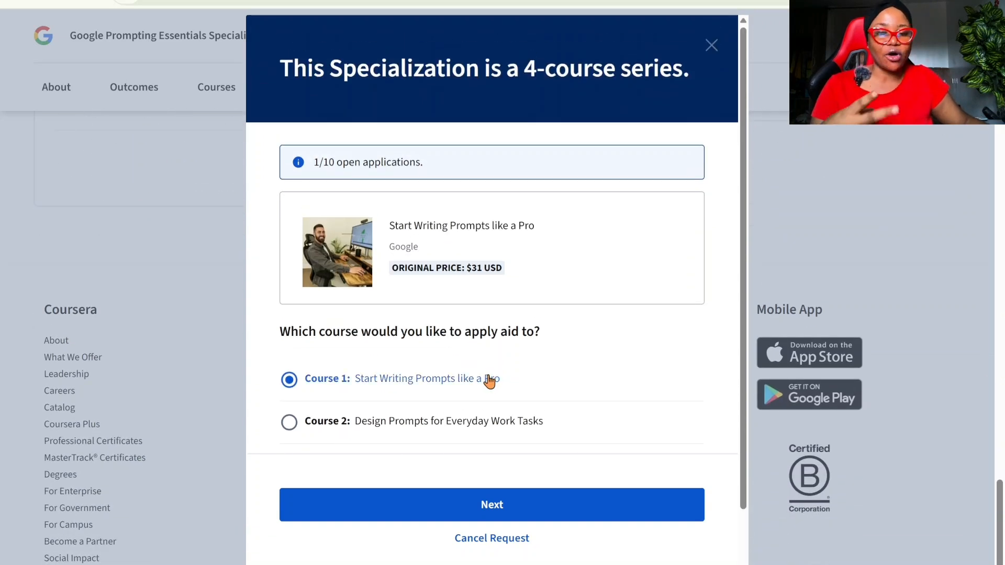
scroll(down, 3)
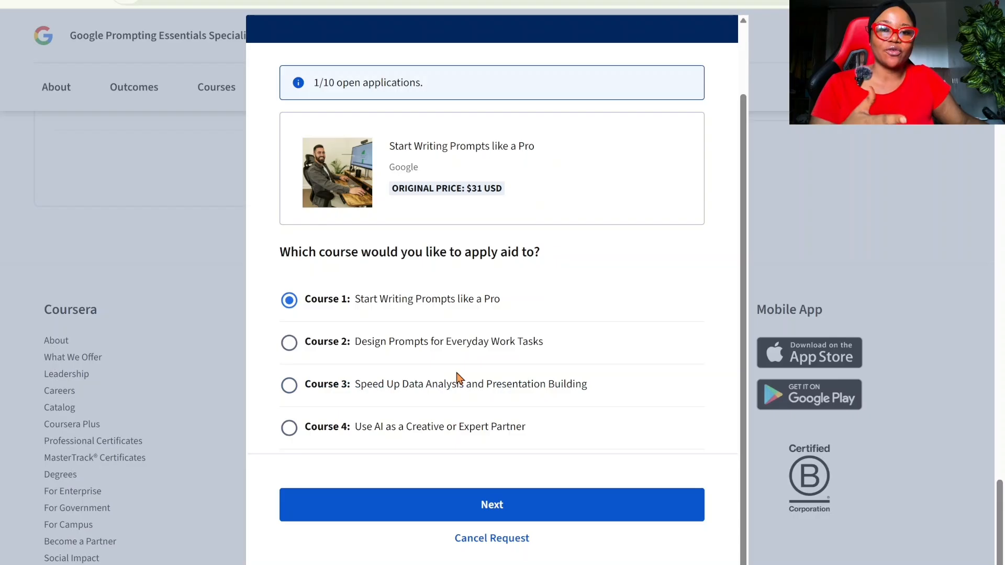
mouse_move(486, 372)
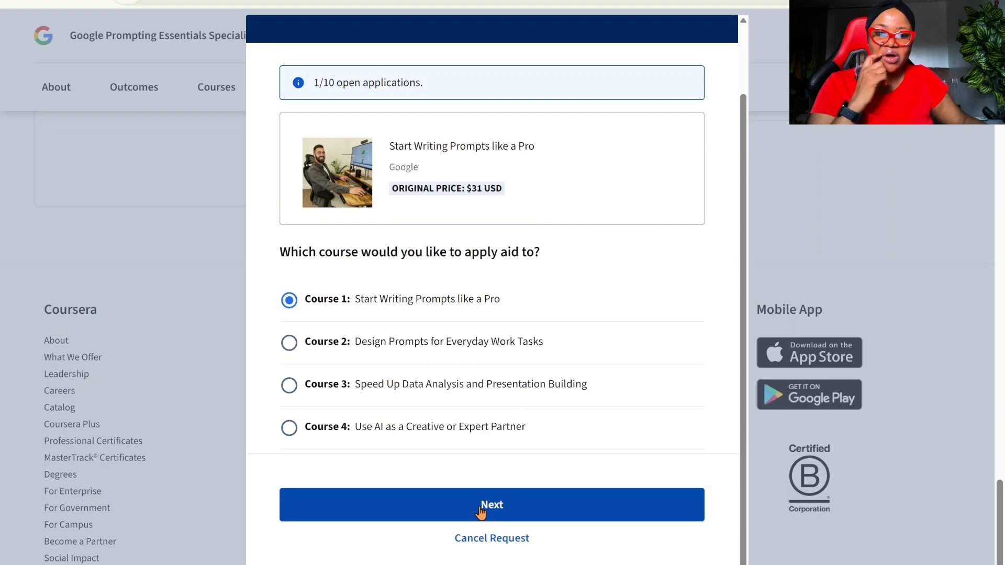
click(492, 504)
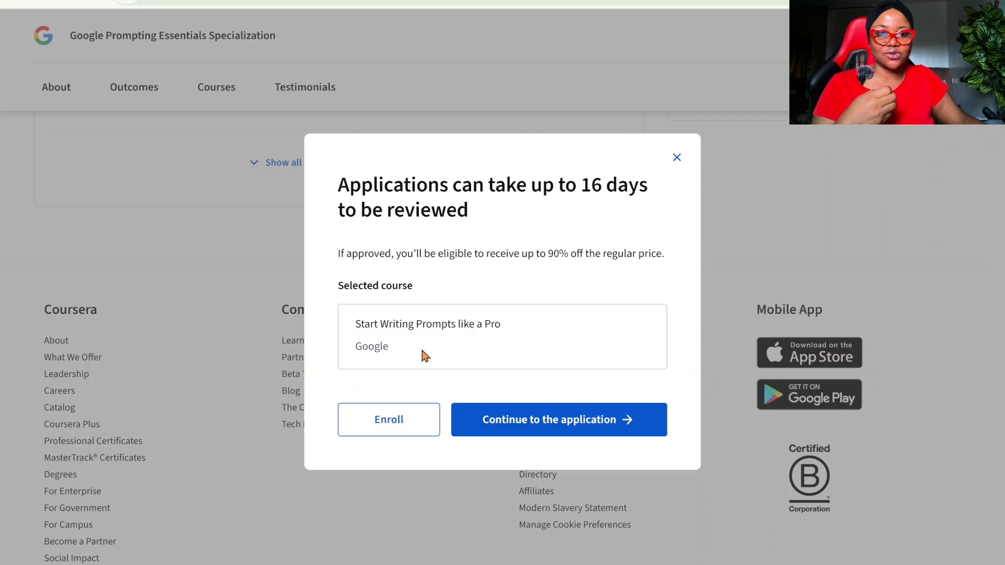
mouse_move(482, 339)
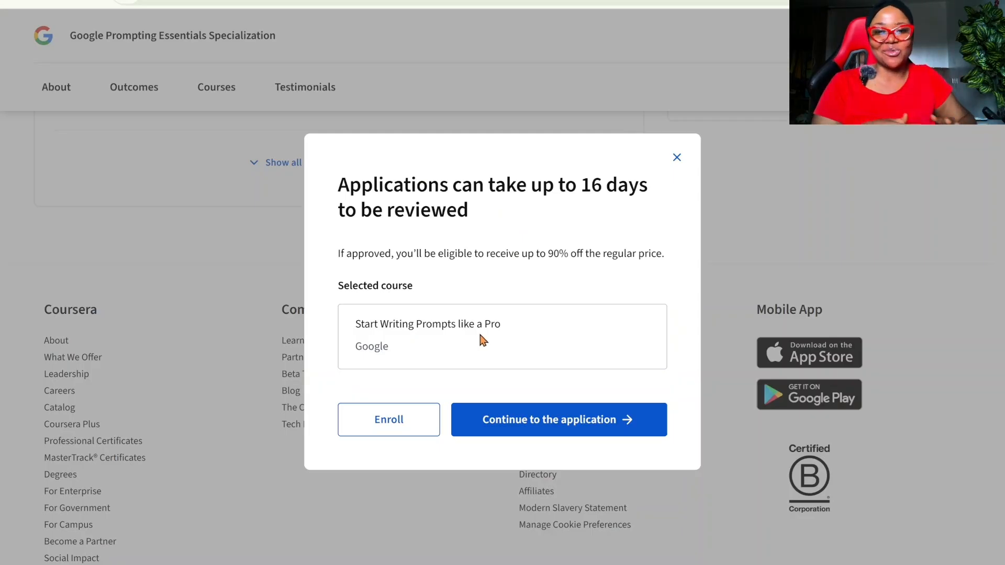
mouse_move(561, 427)
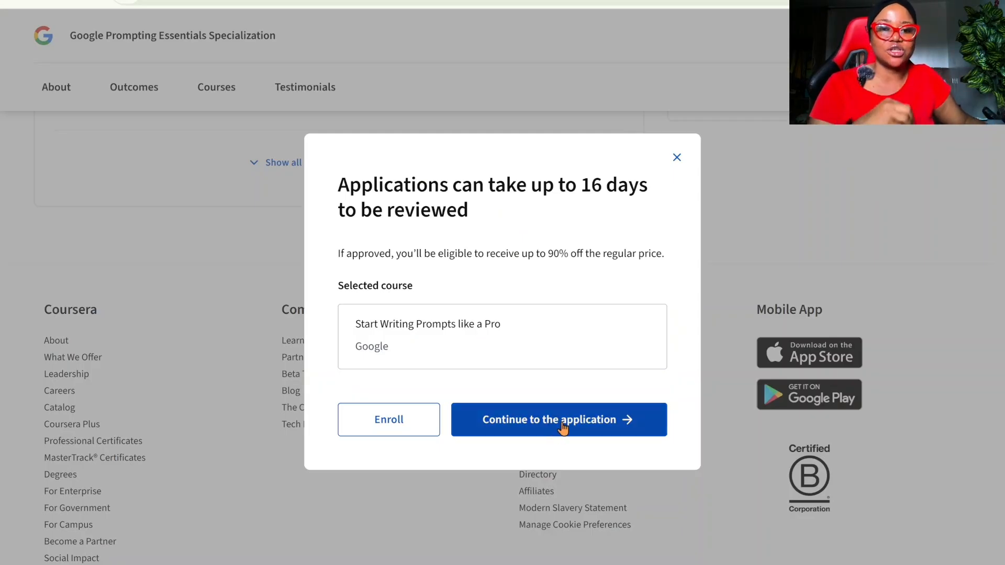
- Continue to the aid application form and review the pre-filled education, income and employment fields
click(558, 419)
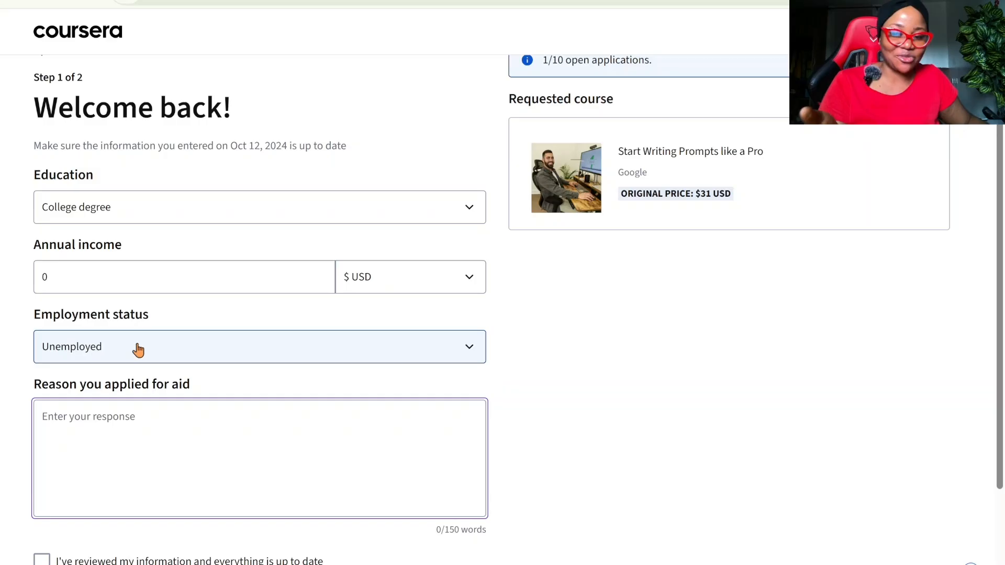
scroll(down, 3)
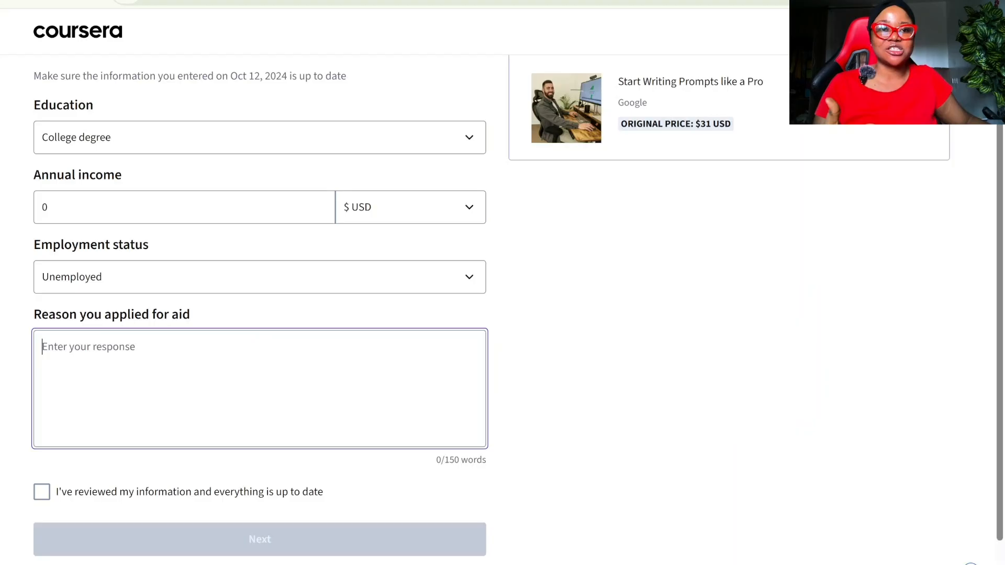
scroll(down, 3)
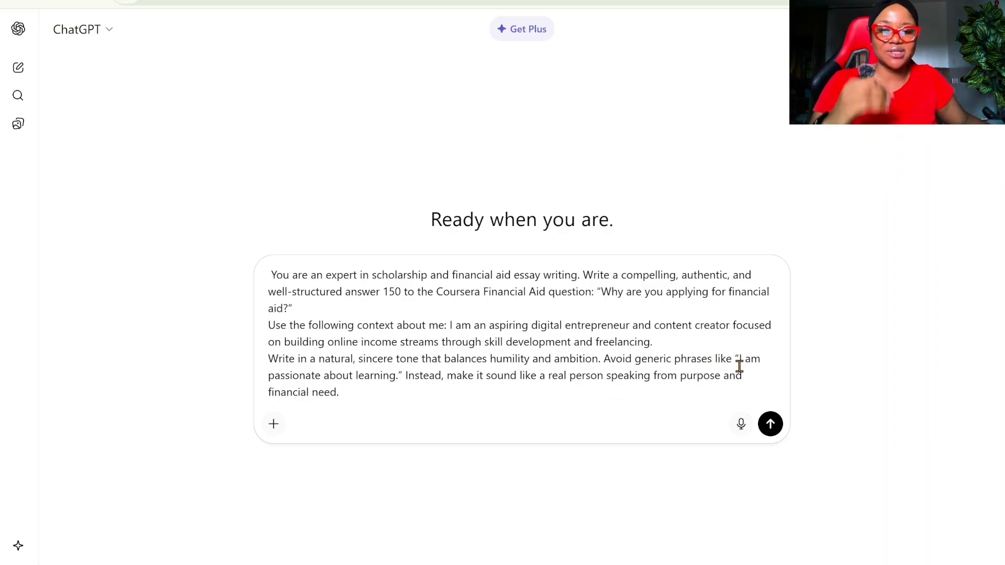
- Send the aid essay prompt to ChatGPT and select its two-paragraph answer for copying
click(769, 424)
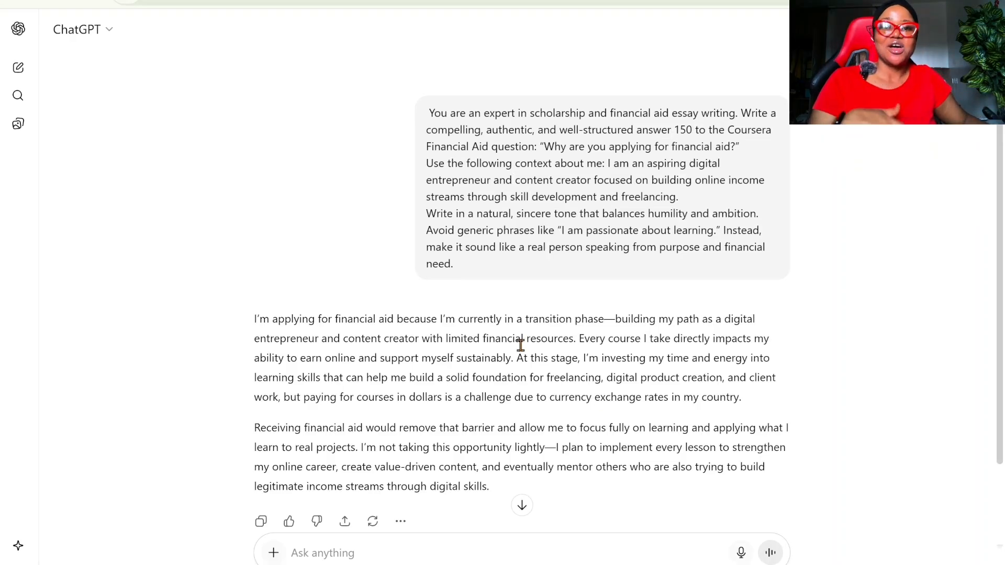
mouse_move(256, 322)
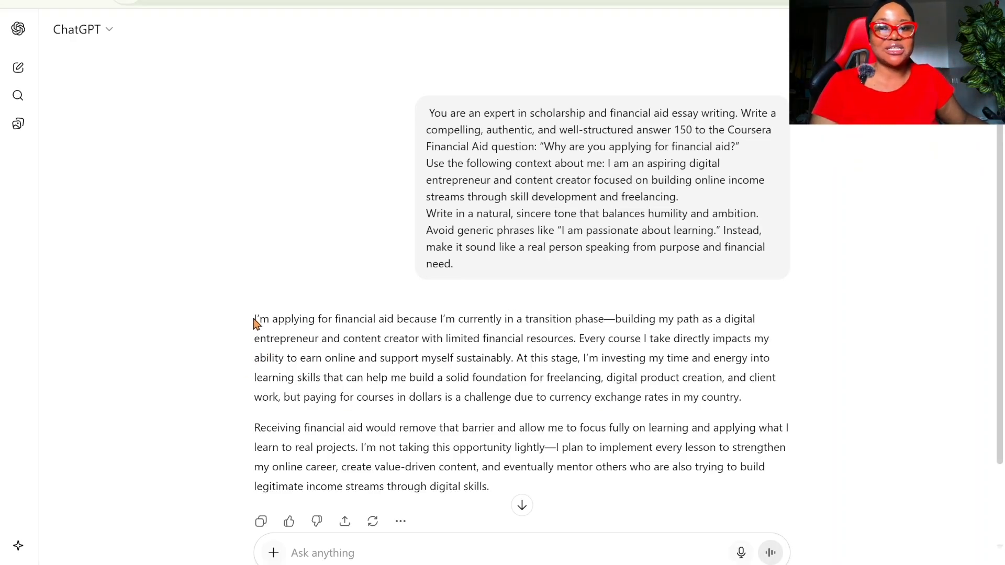
drag(256, 318, 487, 486)
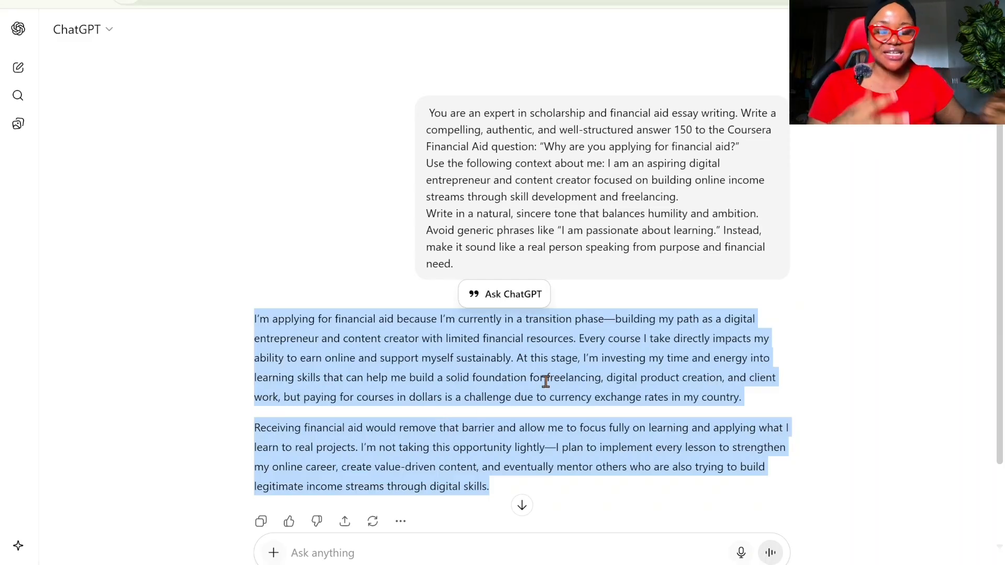
mouse_move(548, 372)
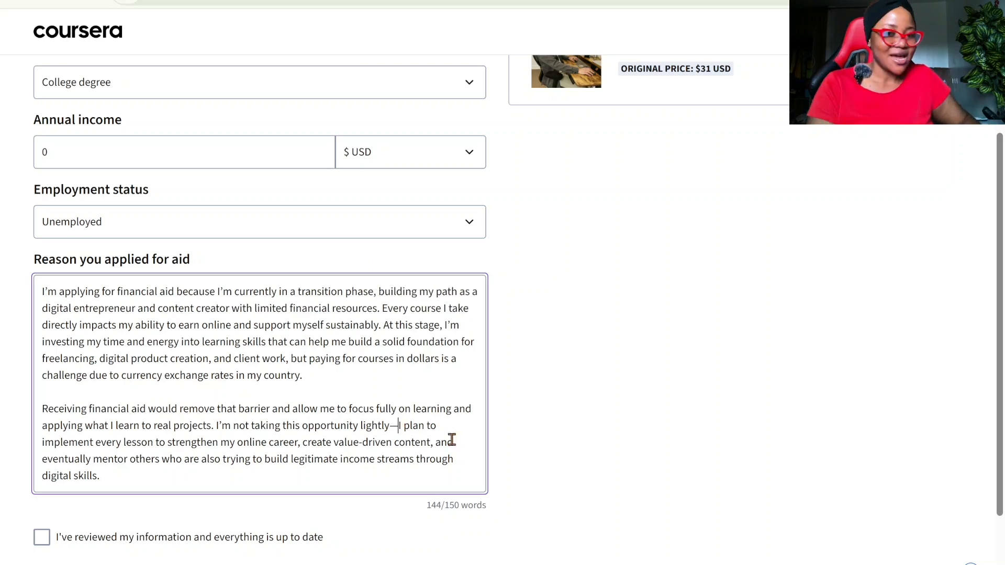
- End the sentence after 'opportunity lightly' with a full stop instead of the dash
text(.)
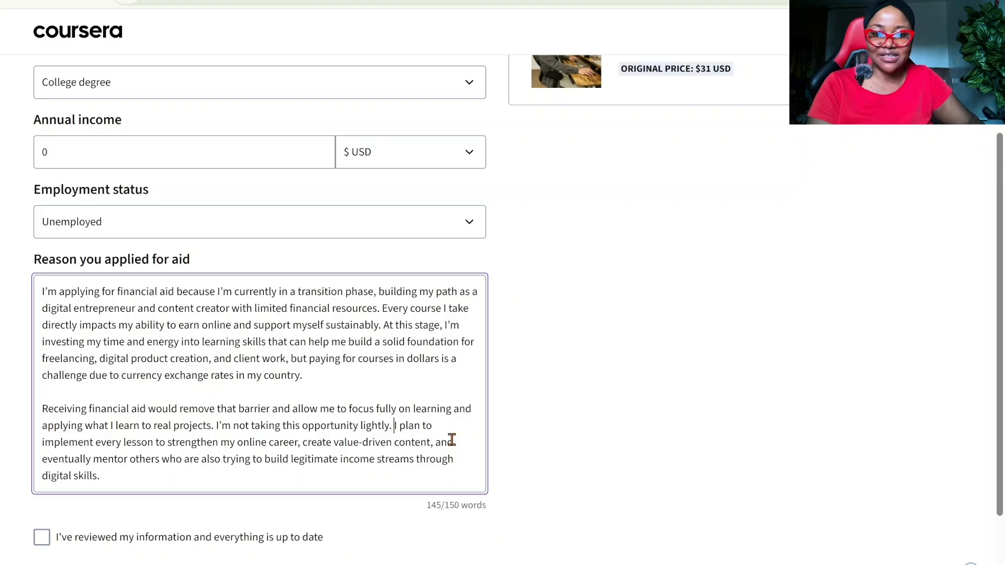
scroll(down, 3)
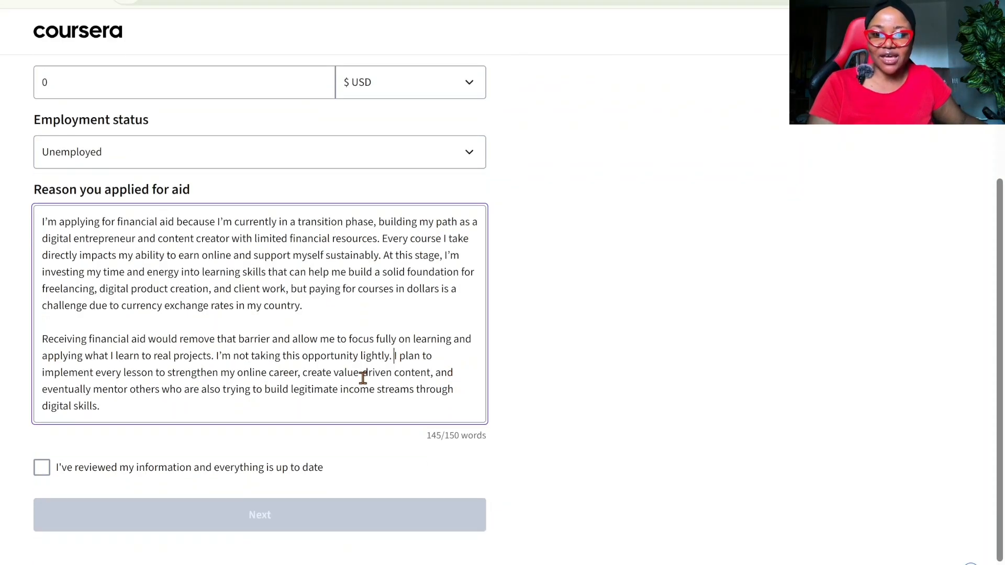
scroll(down, 3)
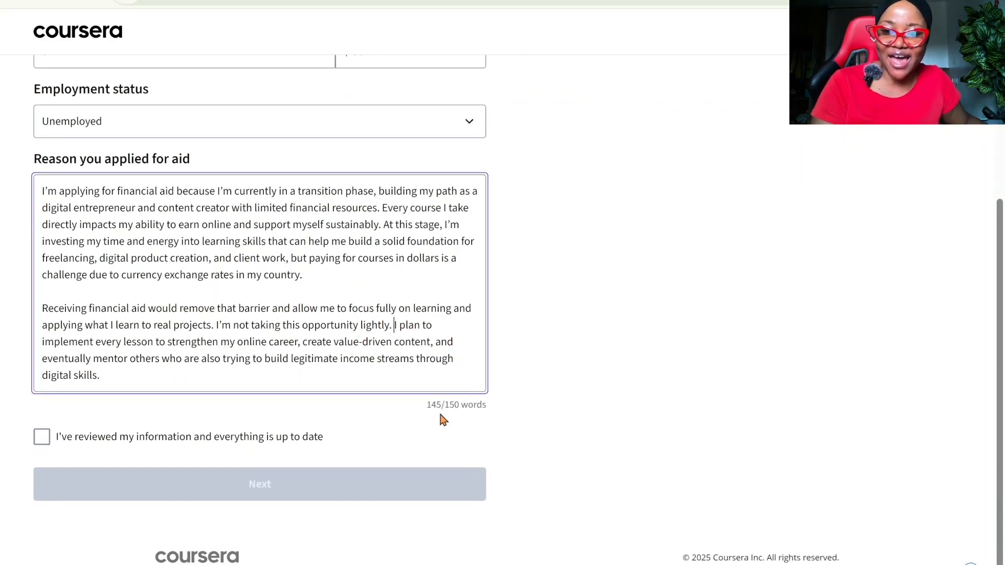
mouse_move(447, 410)
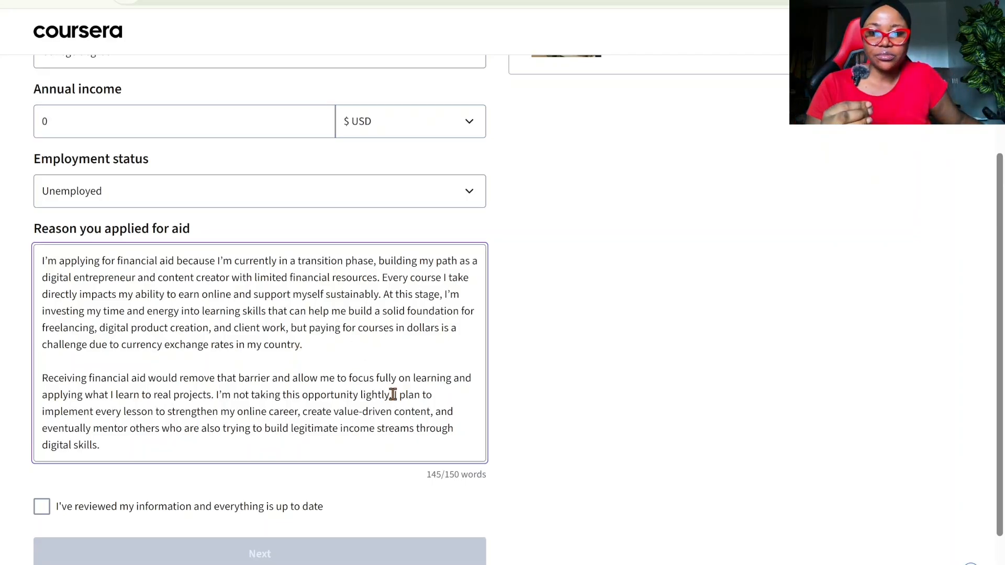
- Append 'Thank You so much. I appreciate the support' so the answer reaches 150 words
drag(393, 394, 456, 412)
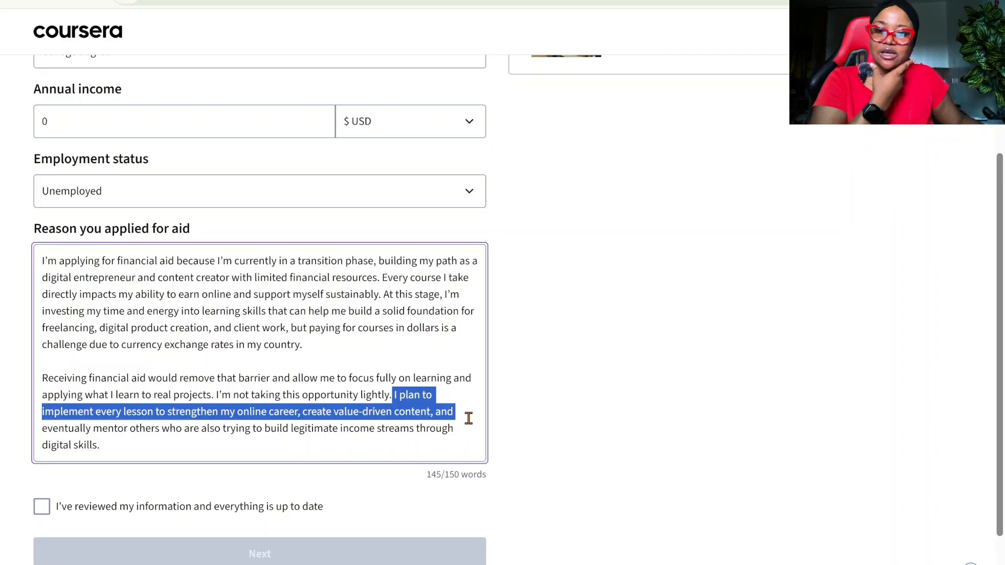
click(293, 445)
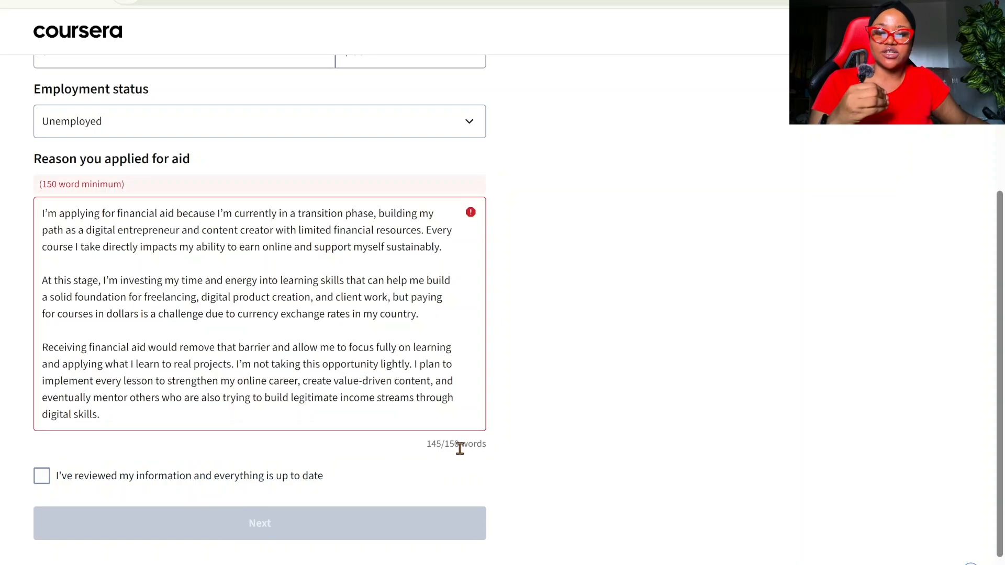
click(76, 230)
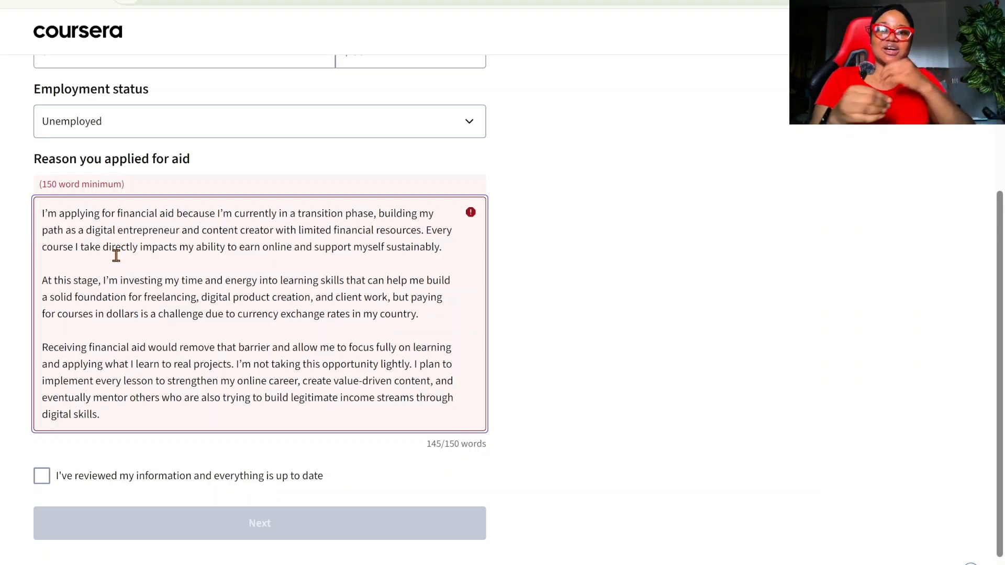
scroll(down, 3)
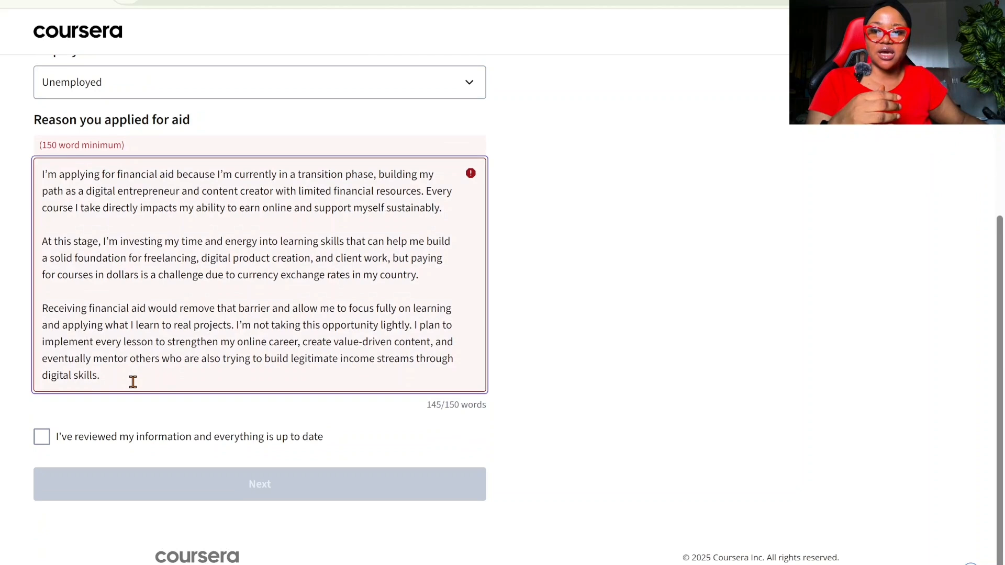
text(Thank)
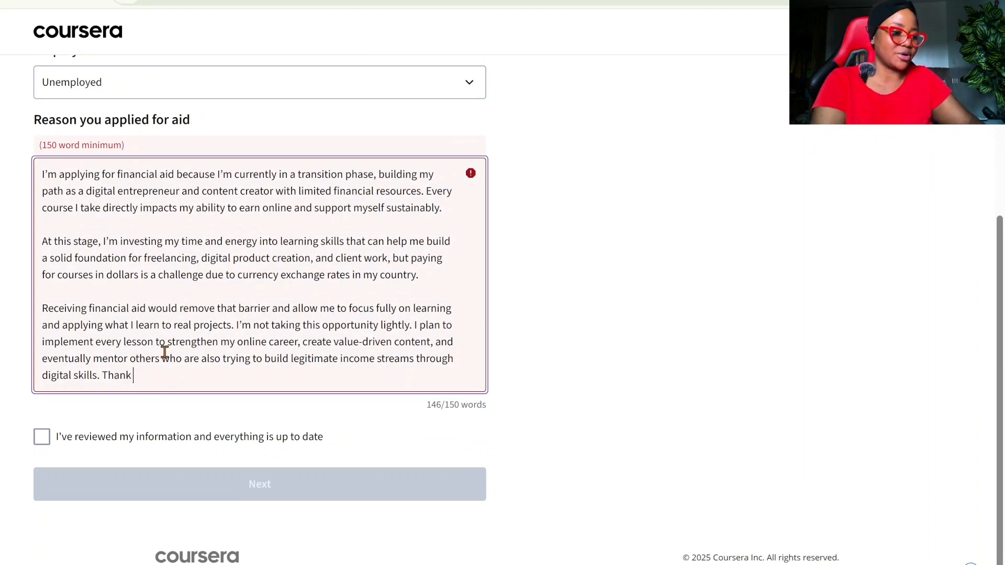
text(You)
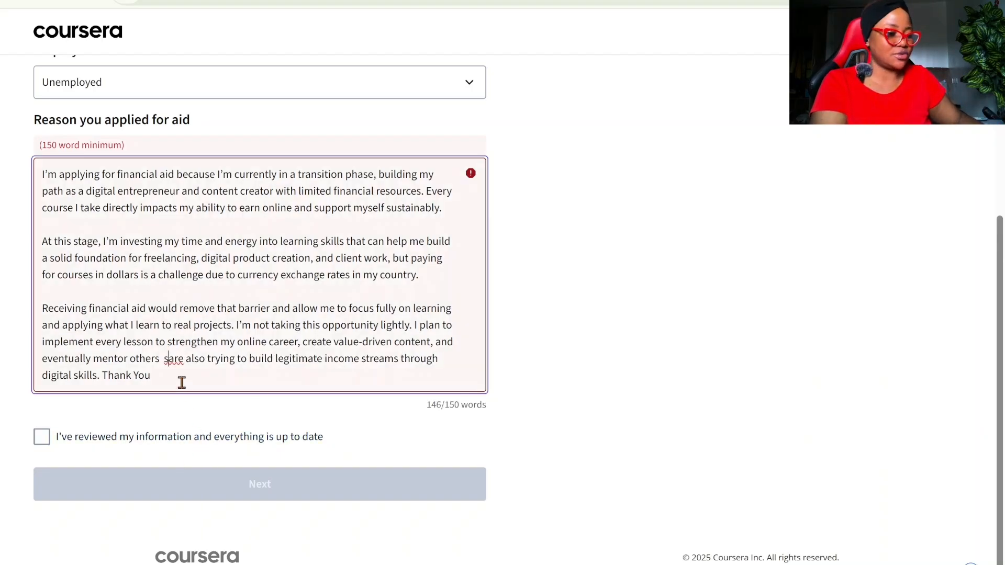
text(so)
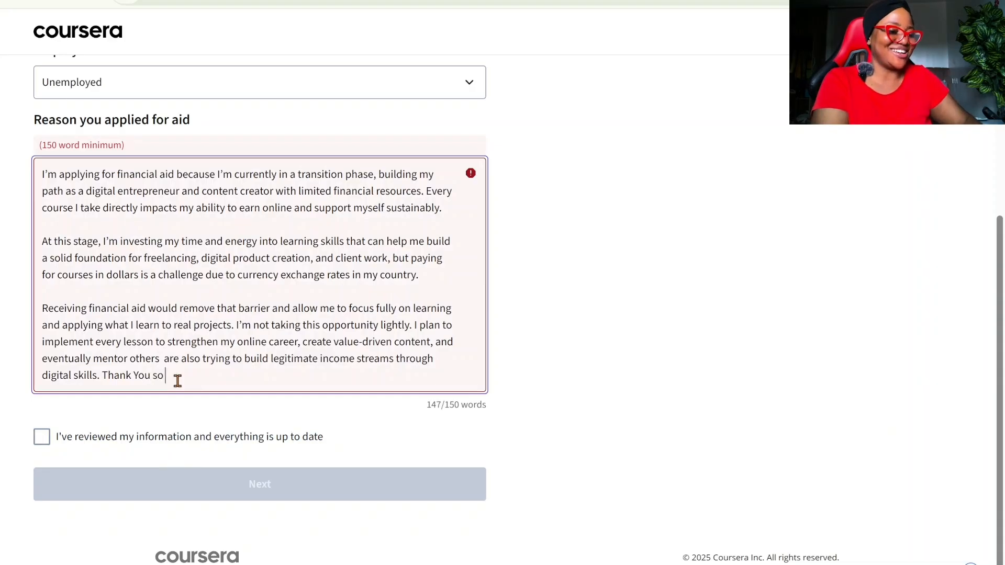
text(much)
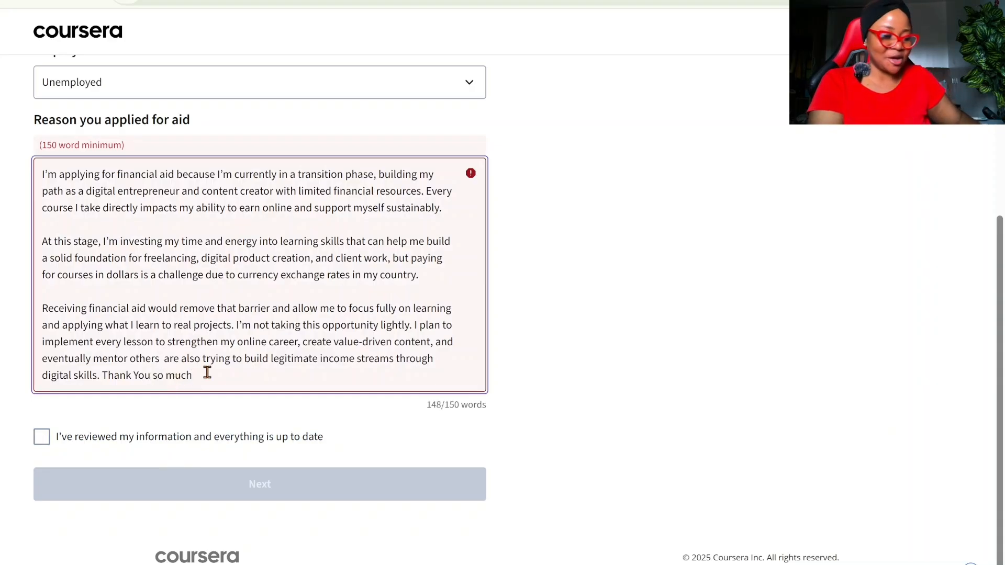
text(I appreciate the support)
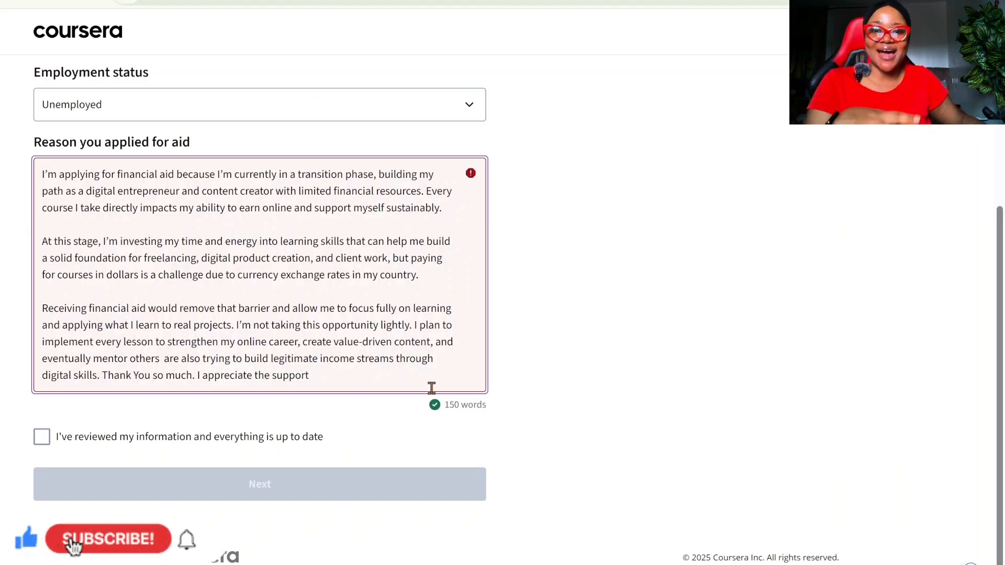
- Confirm the 'I've reviewed my information' checkbox is ticked
click(41, 436)
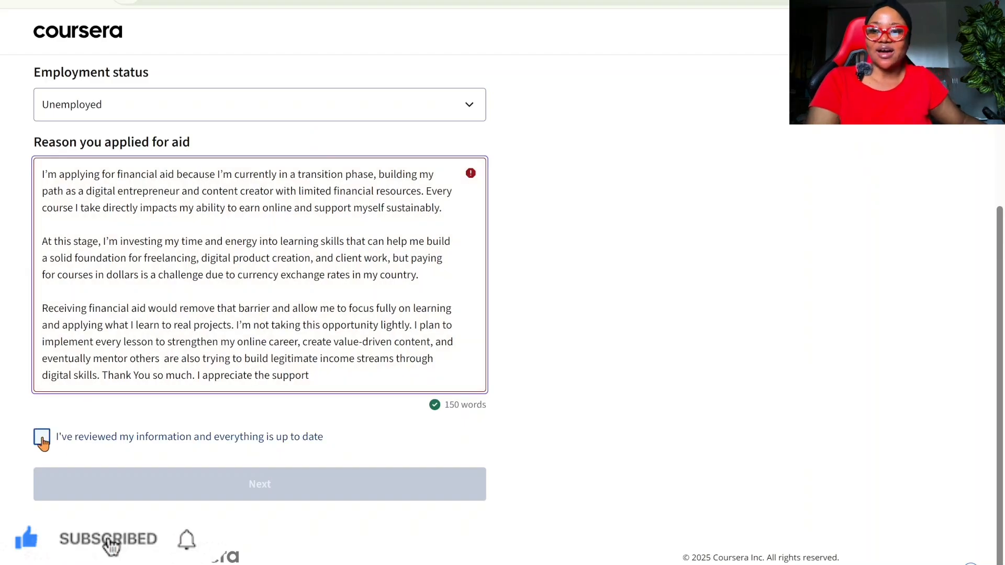
click(41, 437)
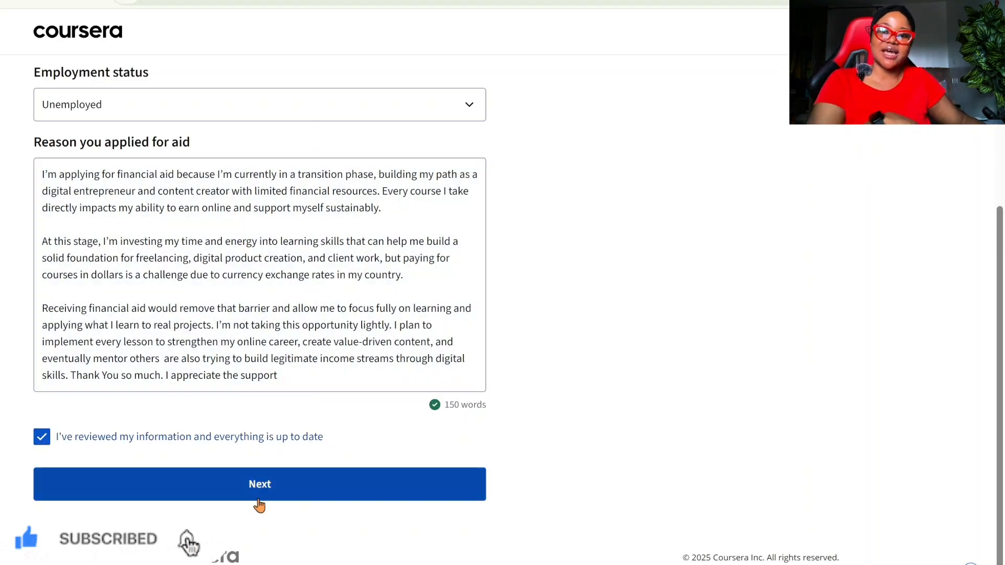
- Advance to step 2, send the course-goals prompt to ChatGPT and select its answer
click(259, 484)
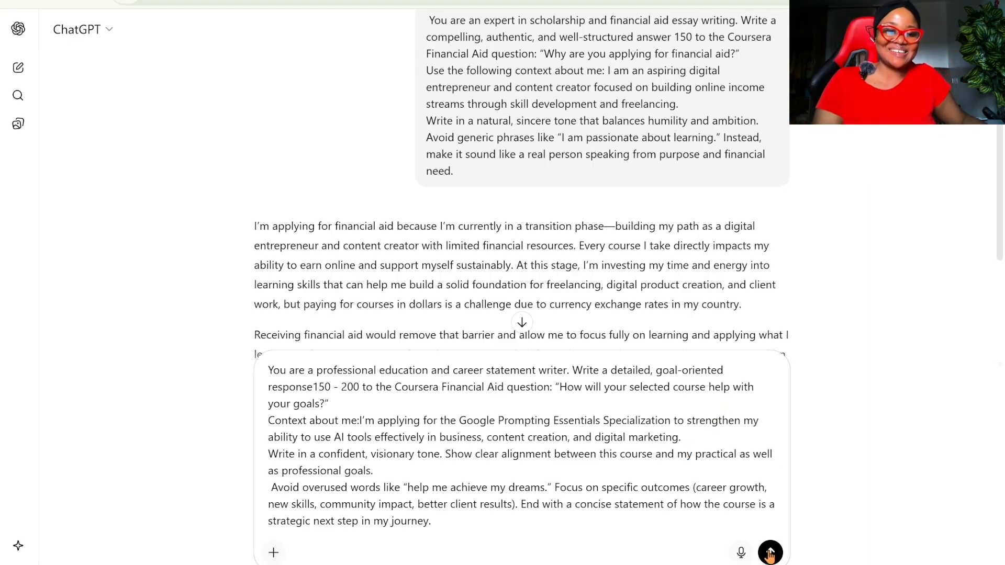
click(770, 553)
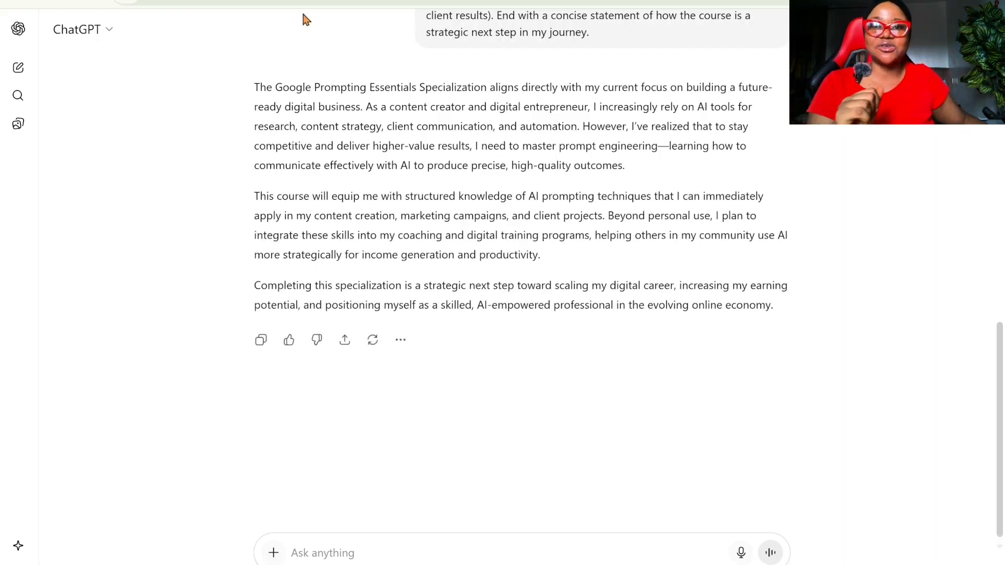
drag(255, 87, 773, 305)
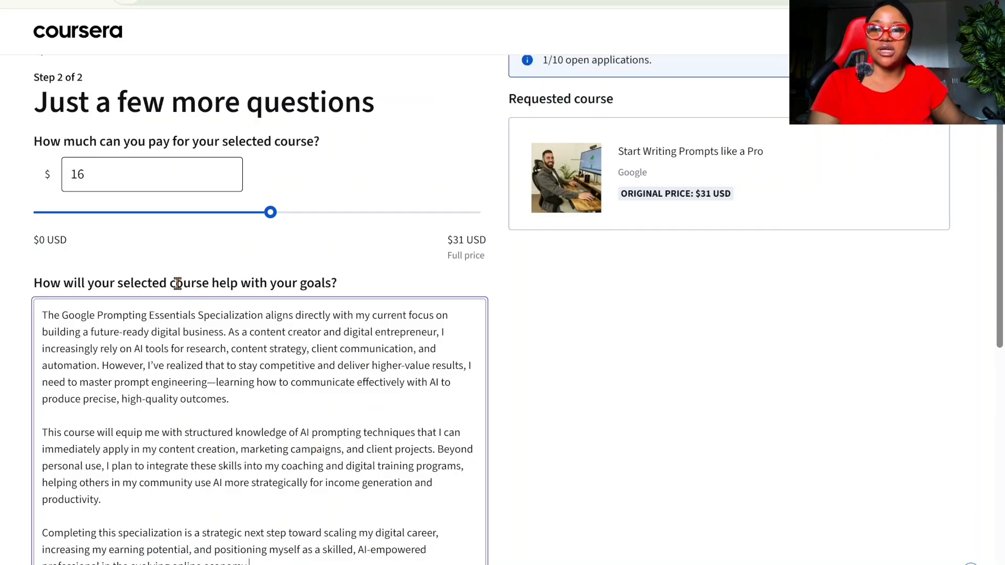
- Lower the amount you can pay to $0 and tidy the pasted course-goals answer
drag(270, 213, 141, 213)
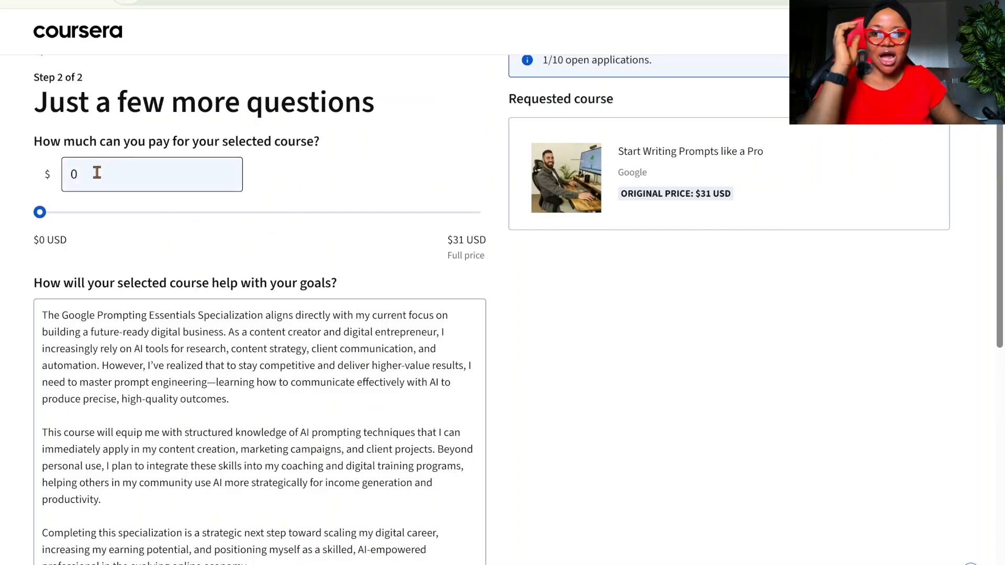
mouse_move(205, 245)
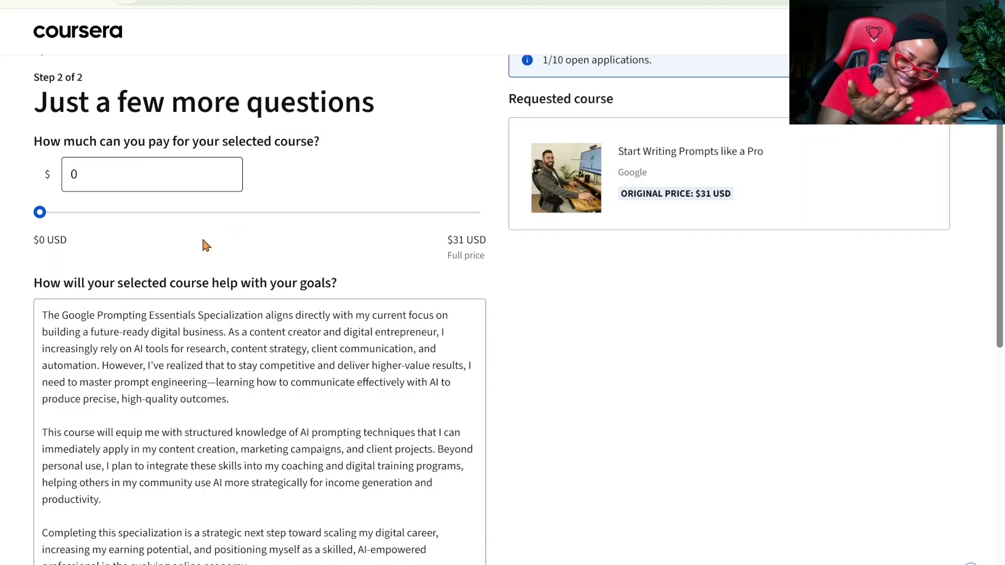
click(166, 465)
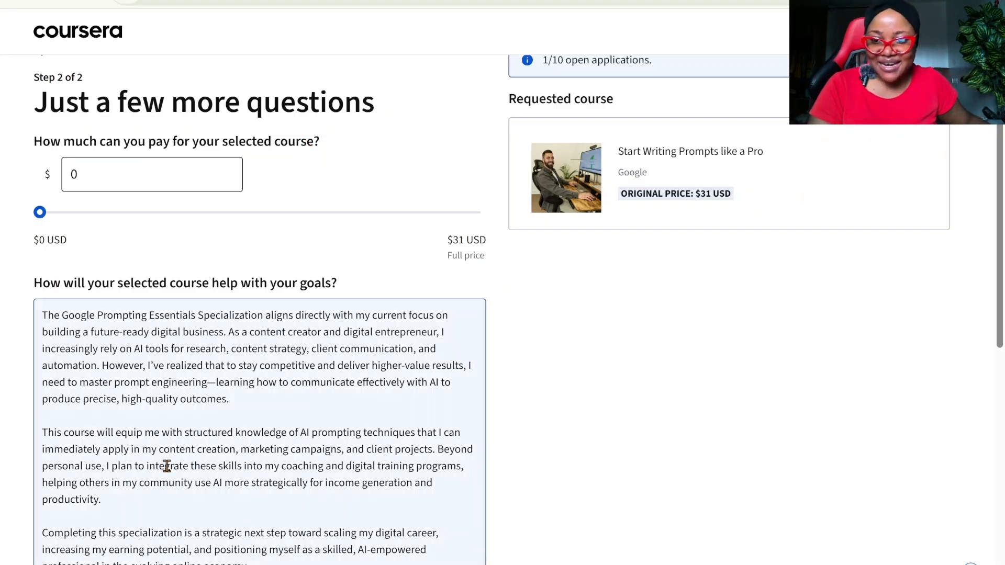
scroll(down, 3)
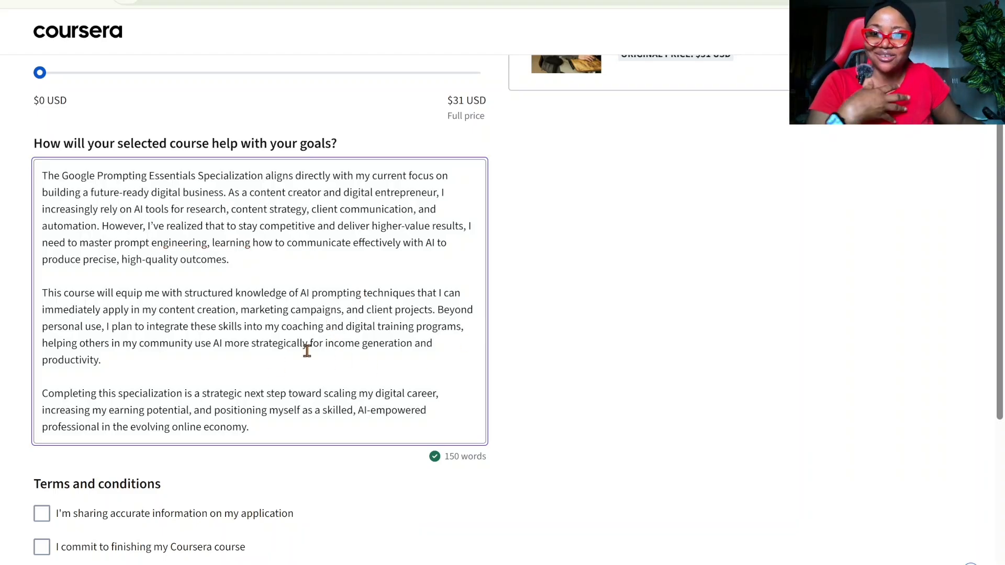
scroll(down, 3)
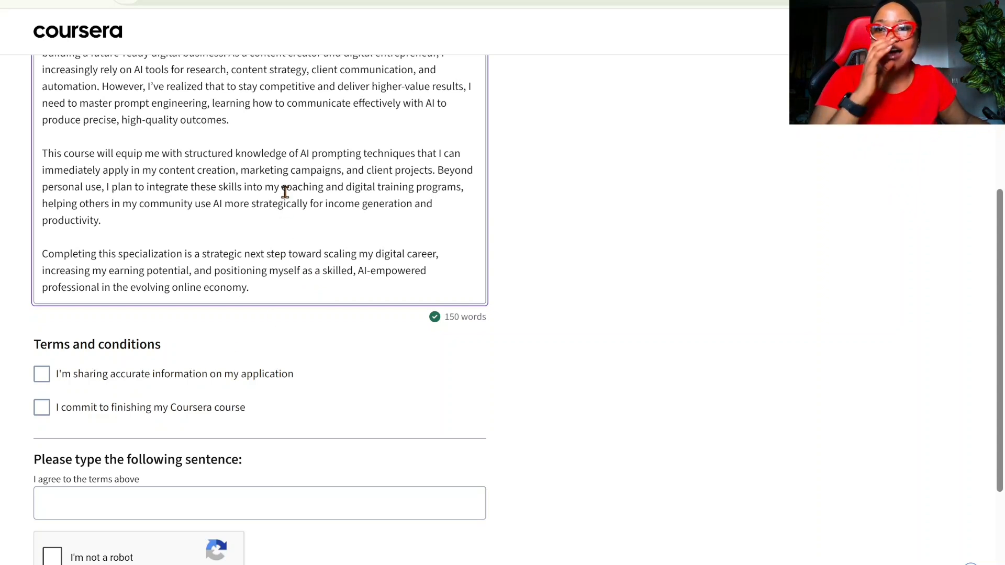
mouse_move(70, 364)
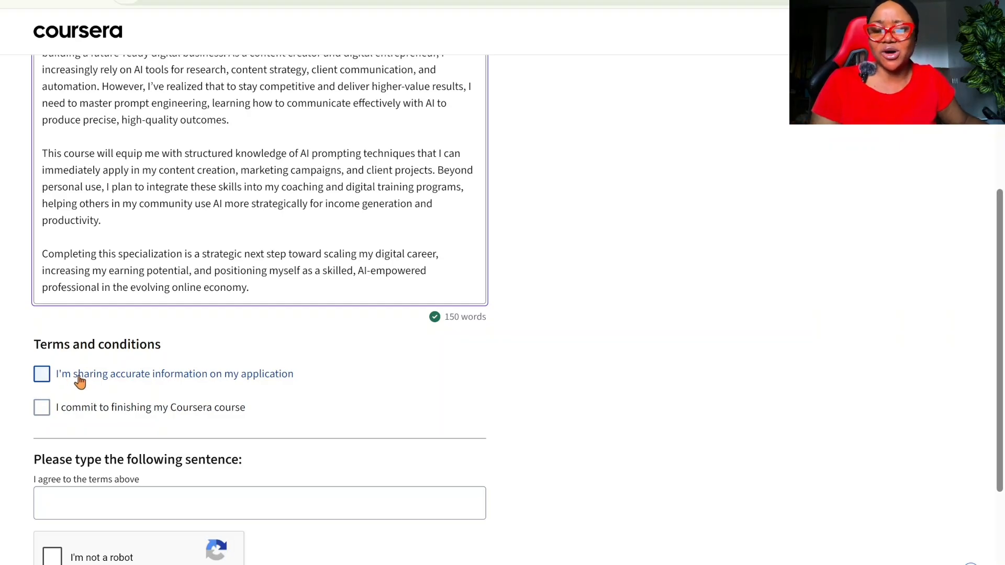
mouse_move(61, 378)
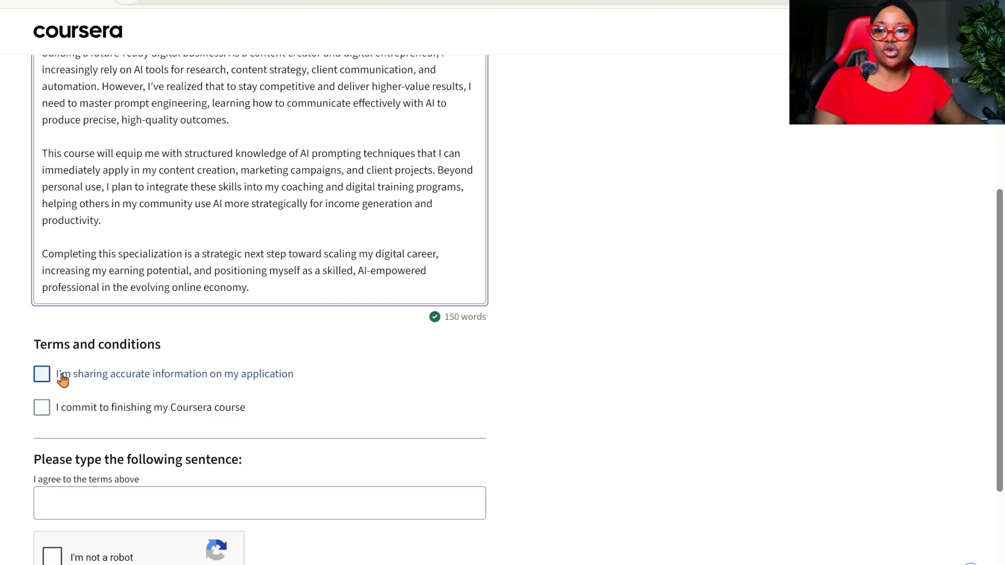
- Accept both terms and enter 'I agree to the terms above', correcting the typo
click(41, 374)
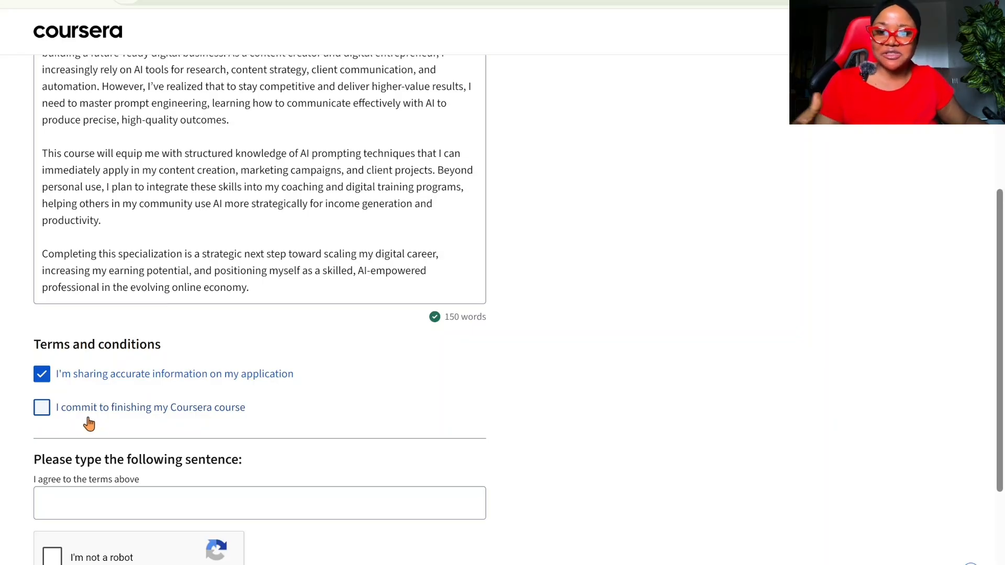
click(42, 407)
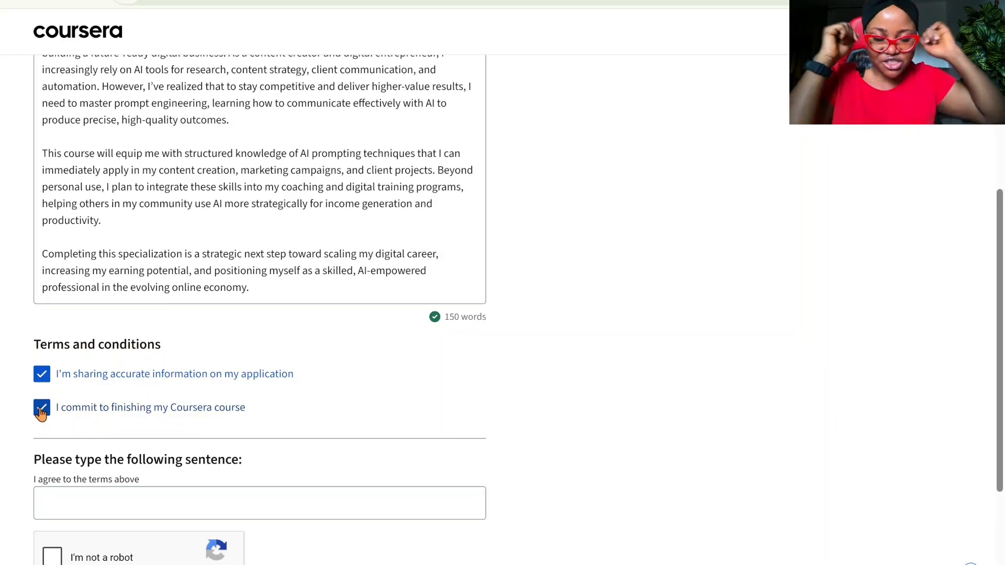
click(41, 408)
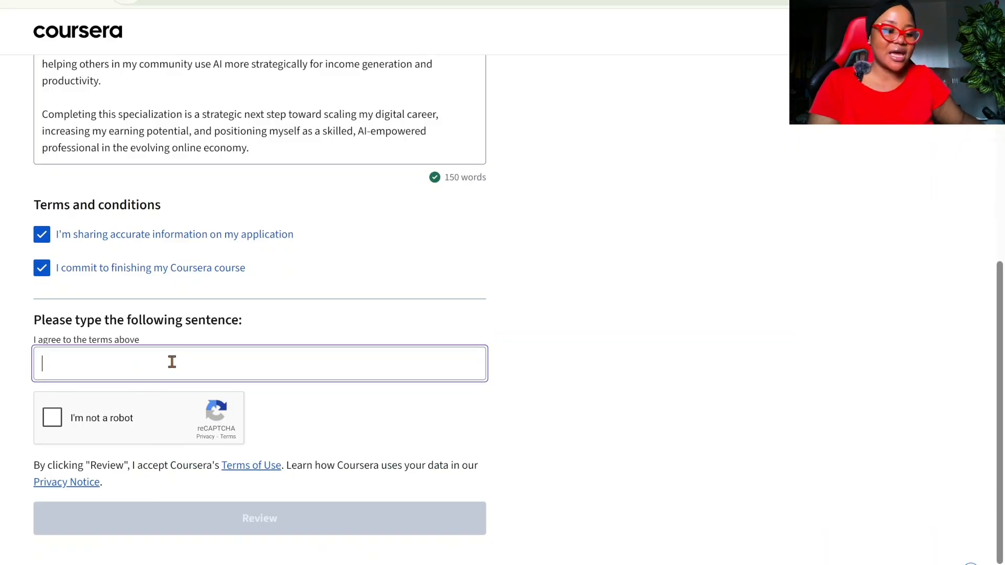
text(I agree)
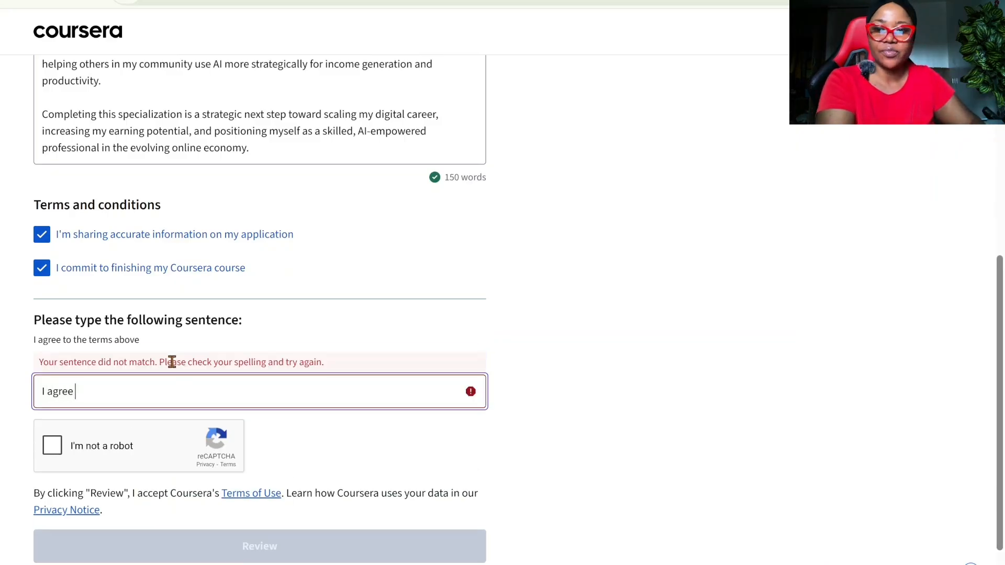
text(tio the)
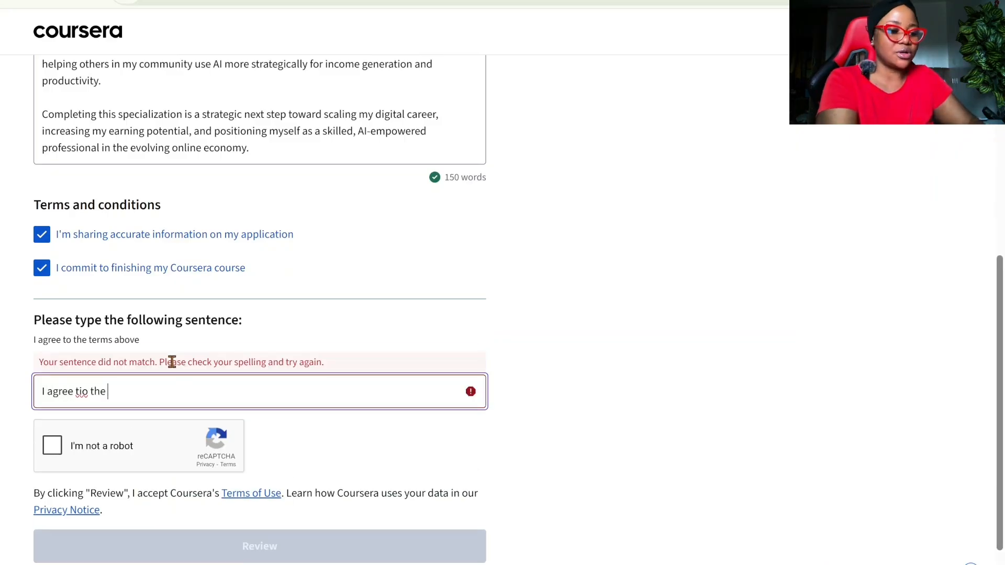
text(terms)
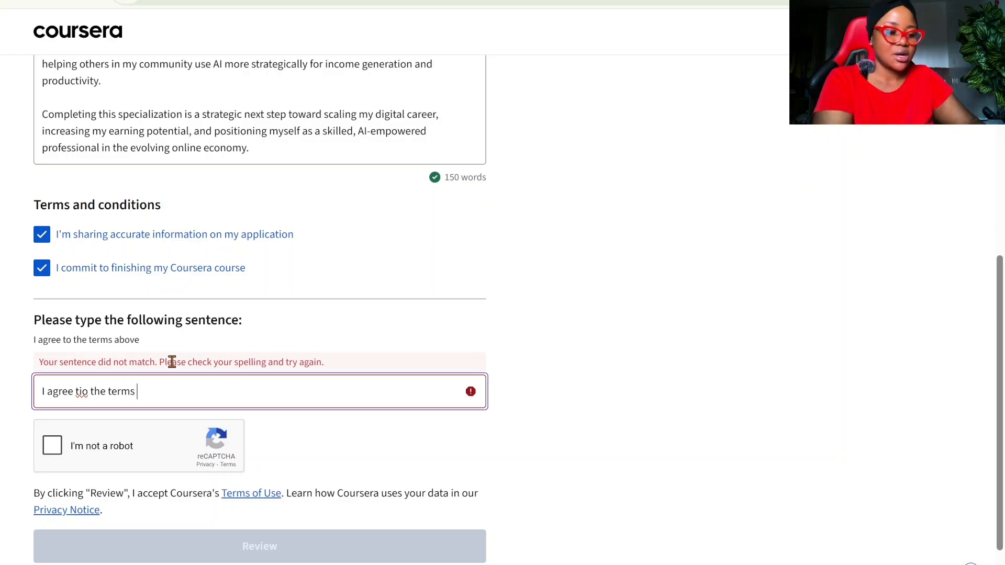
text(above)
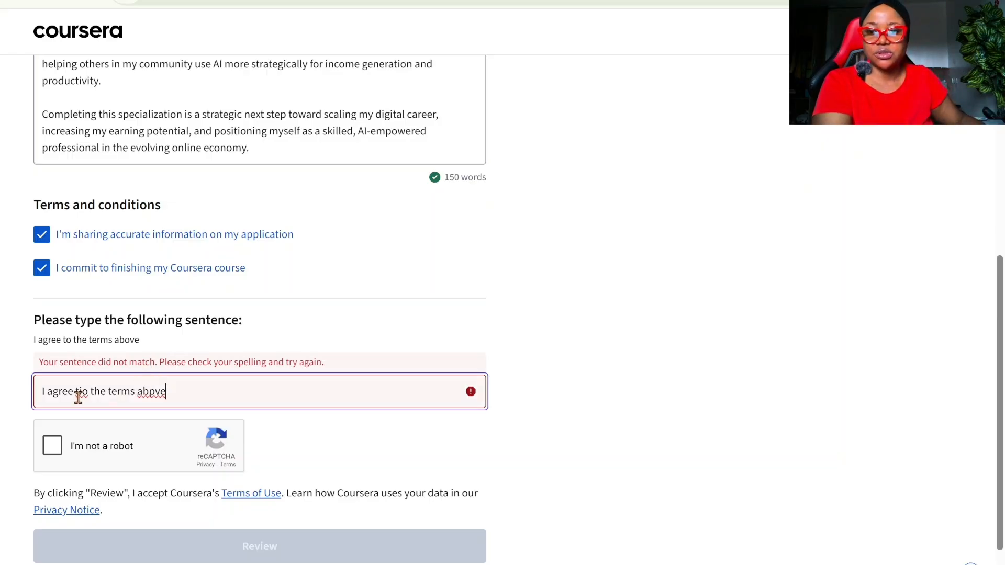
double_click(80, 391)
text(o)
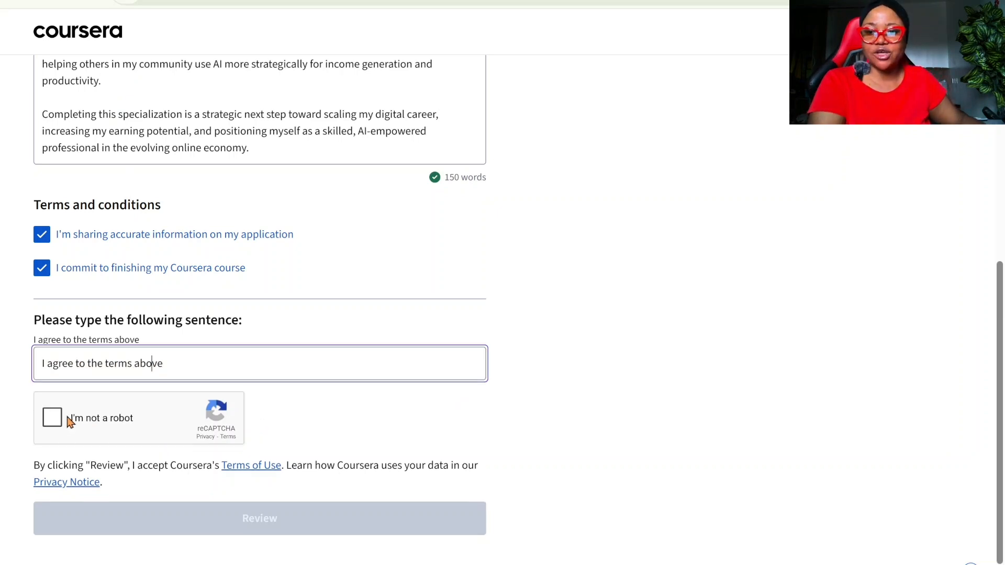
- Pass the 'I'm not a robot' check and proceed to the application review
click(53, 418)
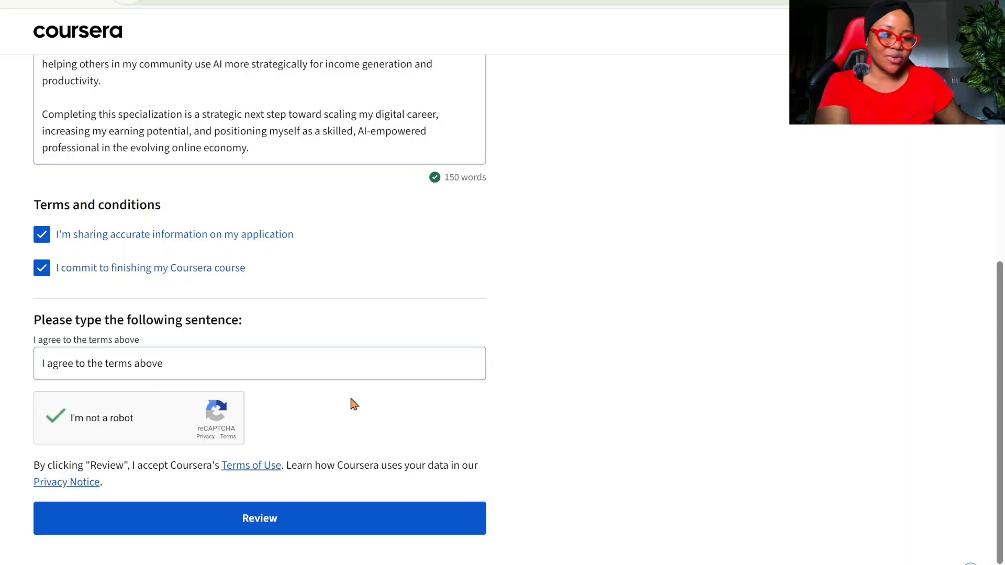
click(259, 518)
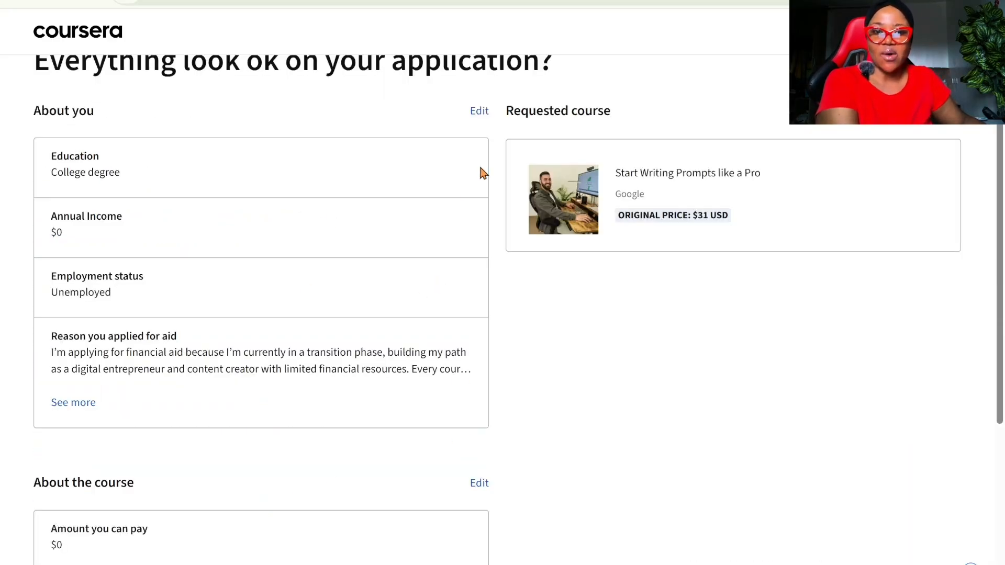
- Submit the financial aid application and reach the received confirmation (decision by Oct 26, 2025)
scroll(down, 3)
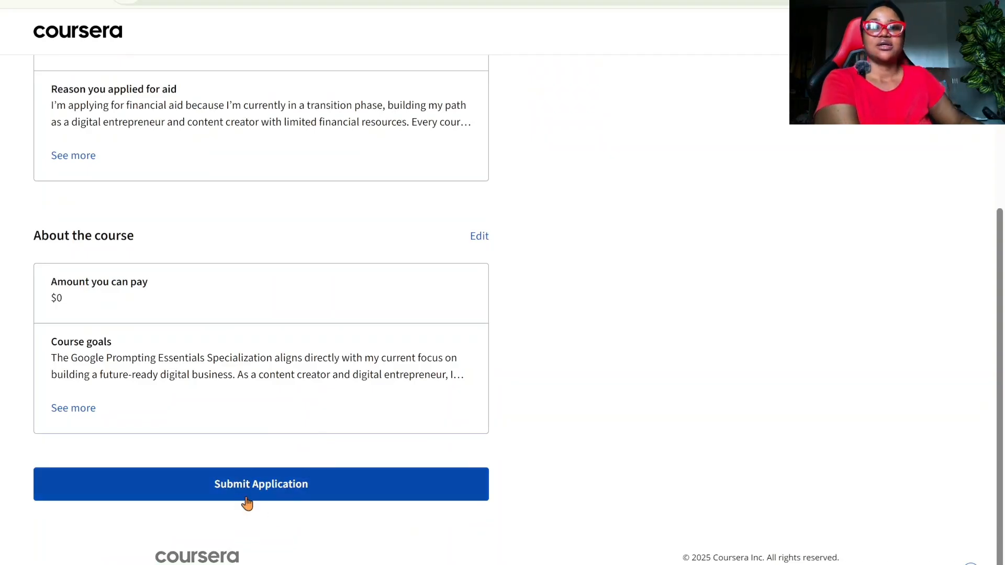
click(261, 483)
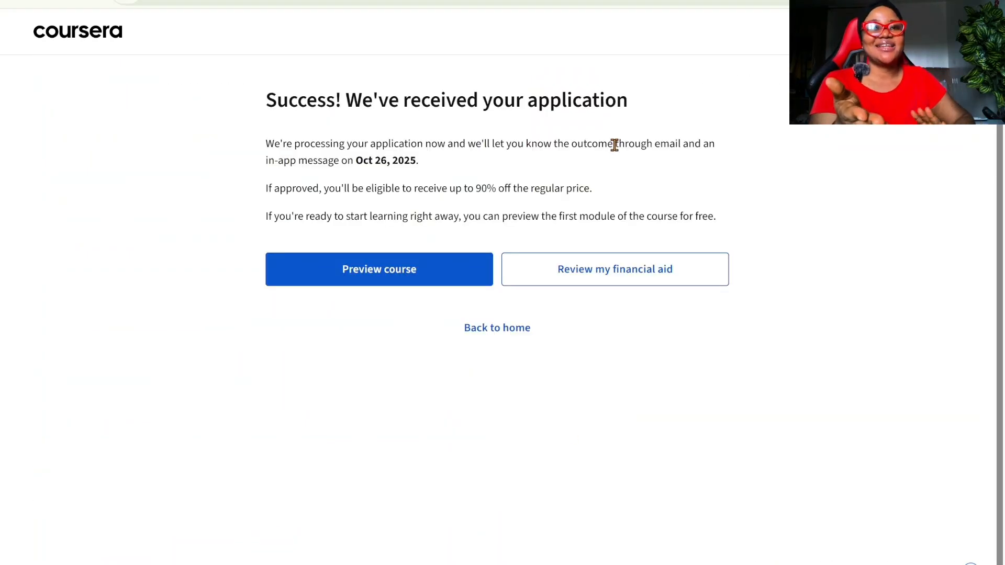